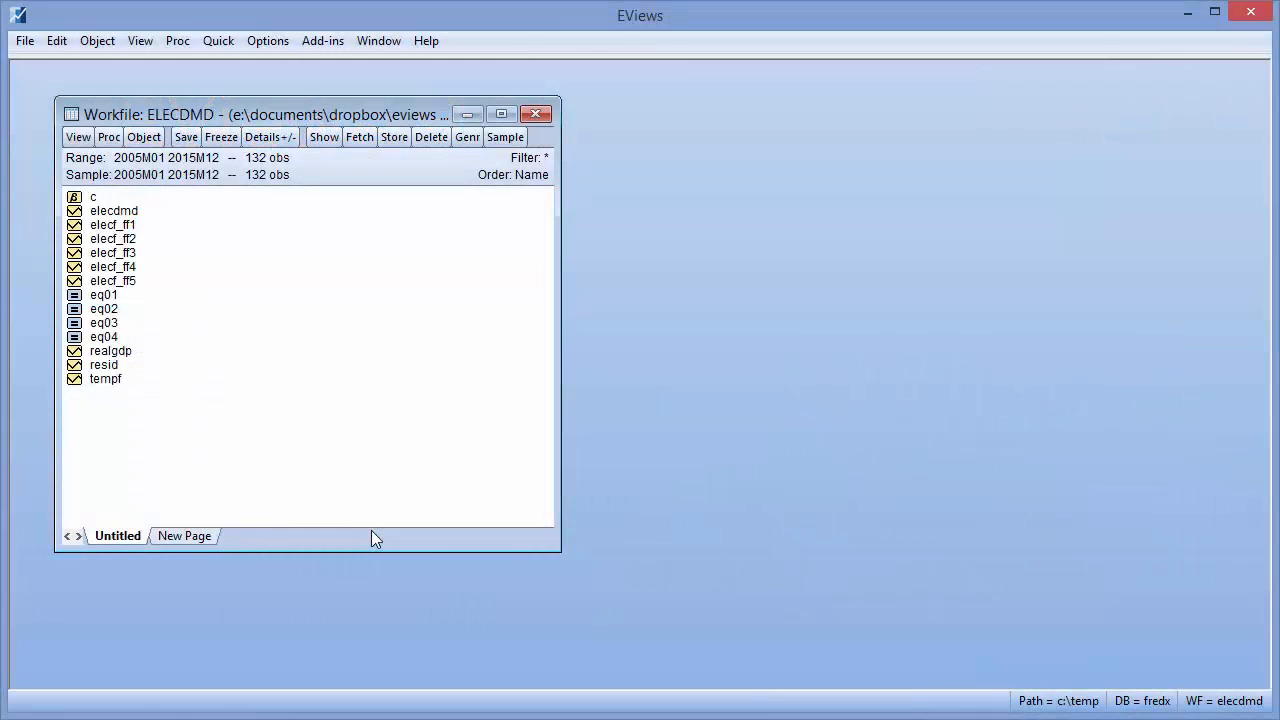
pyautogui.moveTo(336, 448)
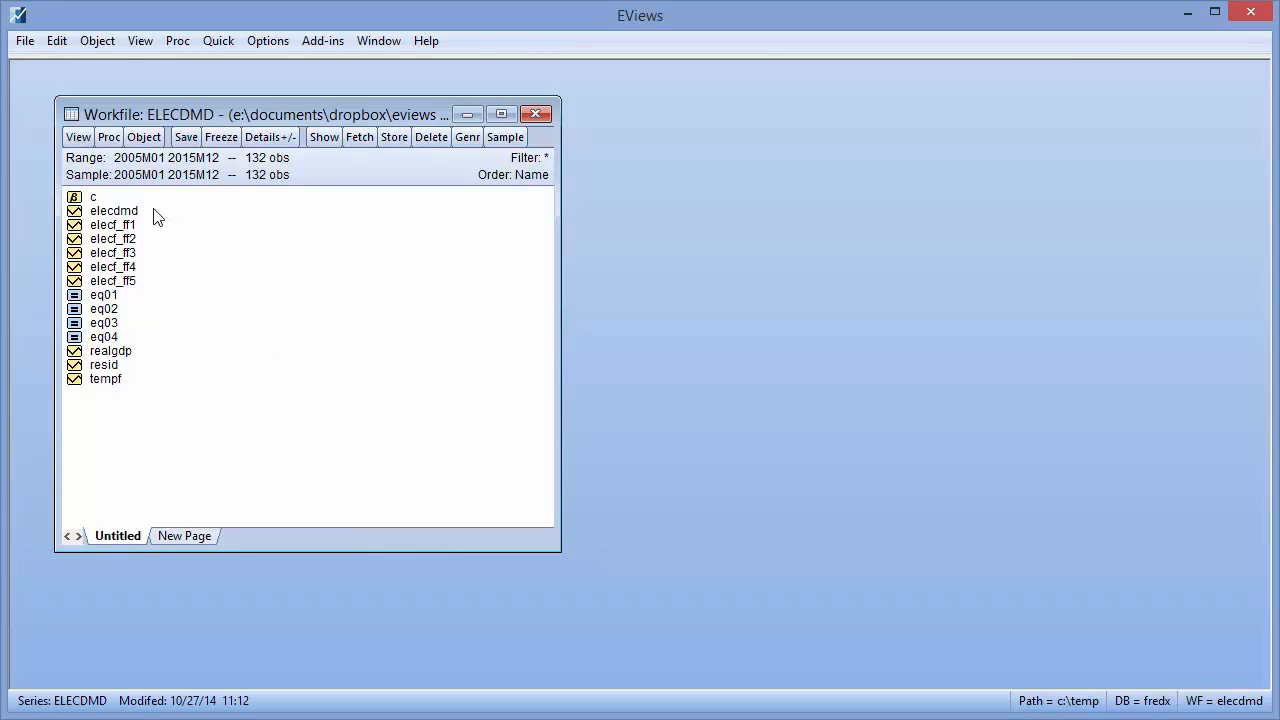
# View the elecdmd series as a spreadsheet of monthly values and scroll through them
pyautogui.doubleClick(114, 210)
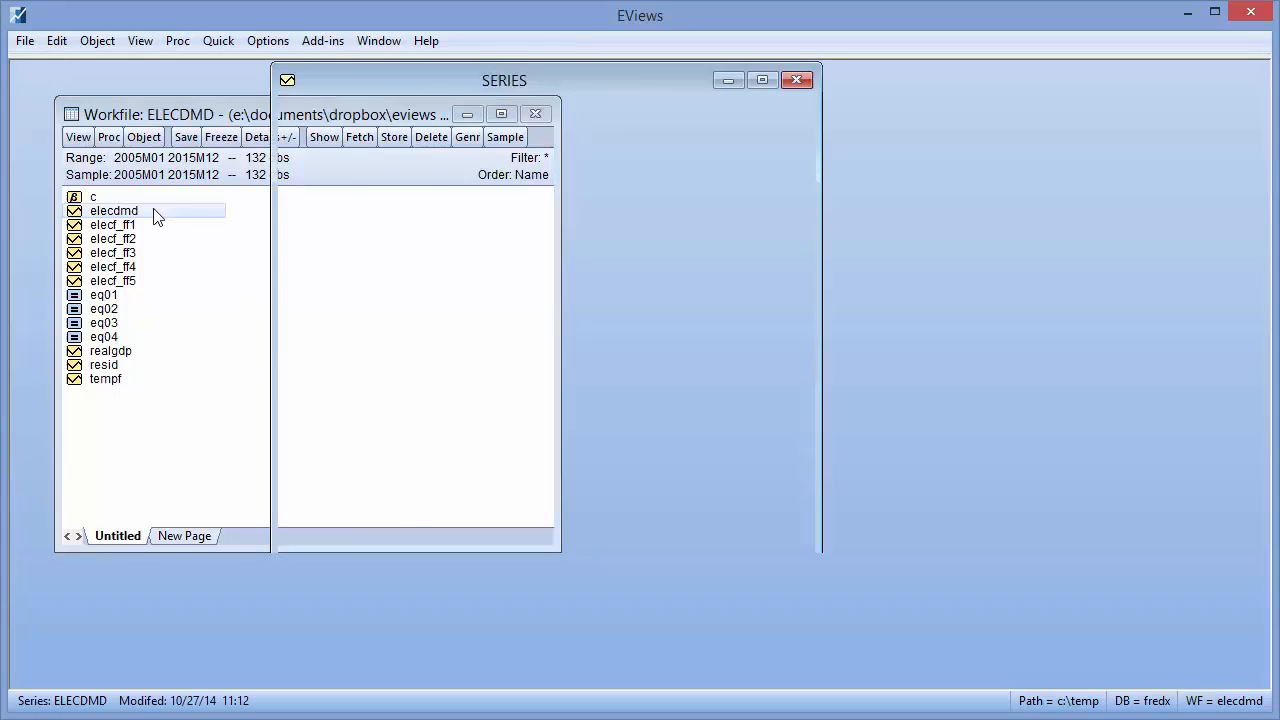
pyautogui.doubleClick(112, 210)
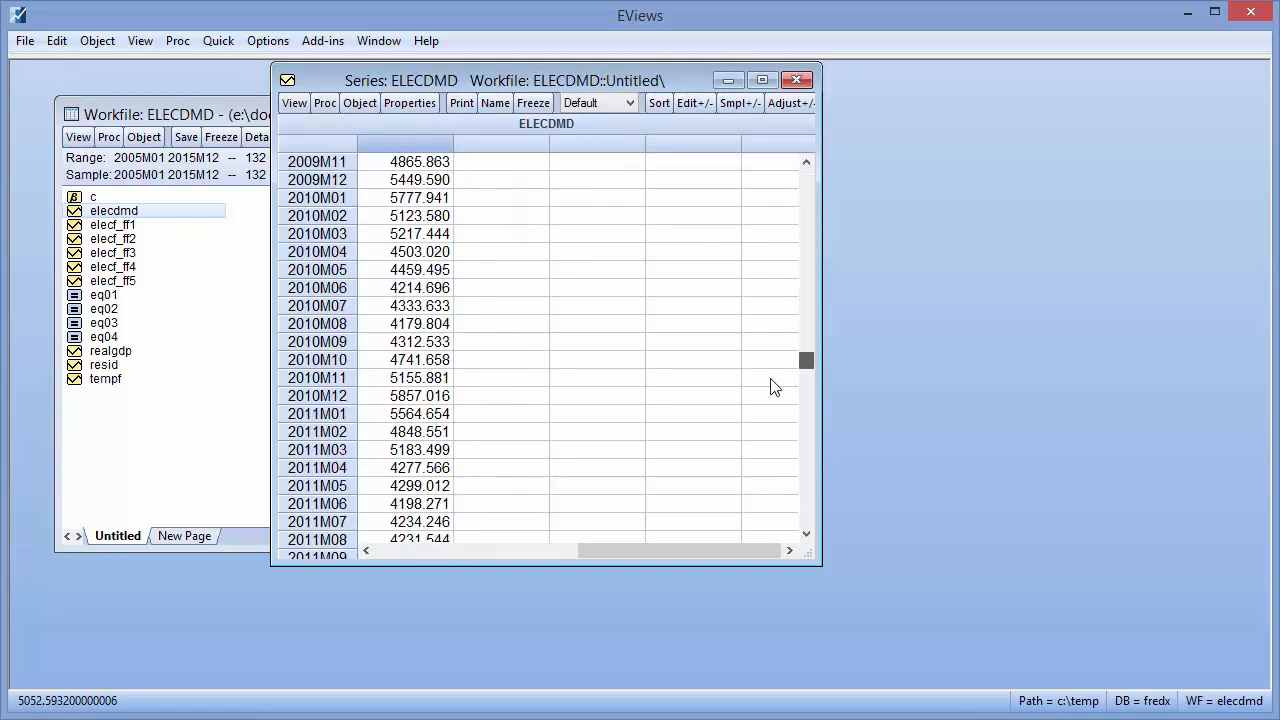
pyautogui.scroll(-3)
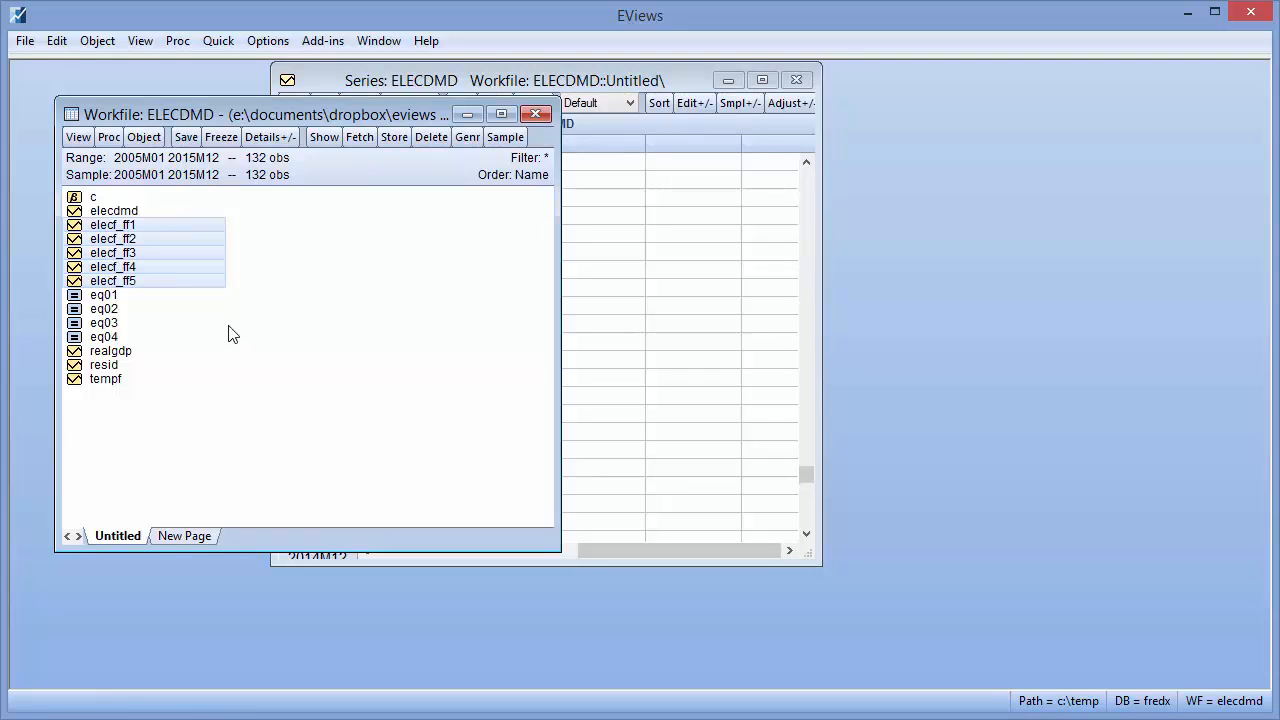
# Show elecdmd with forecasts elecf_ff1–ff5 together as one widened group table
pyautogui.click(114, 210)
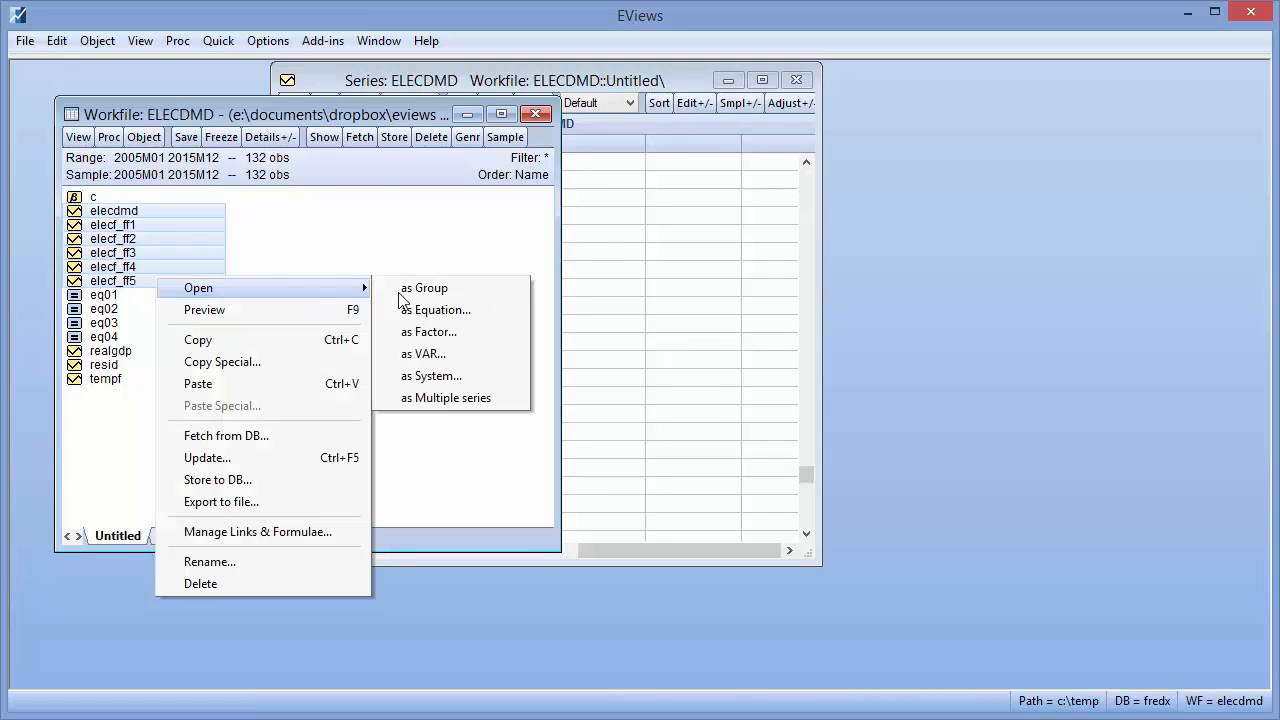
pyautogui.click(424, 288)
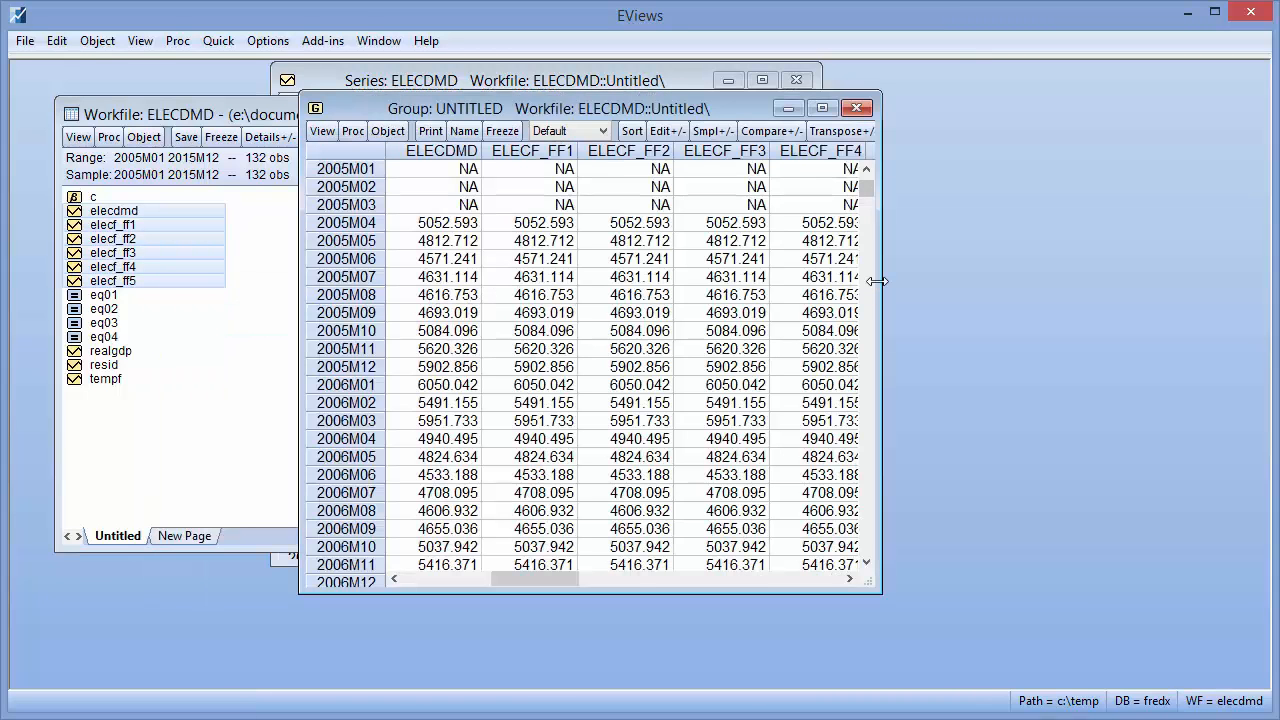
pyautogui.moveTo(878, 280); pyautogui.dragTo(1036, 280)
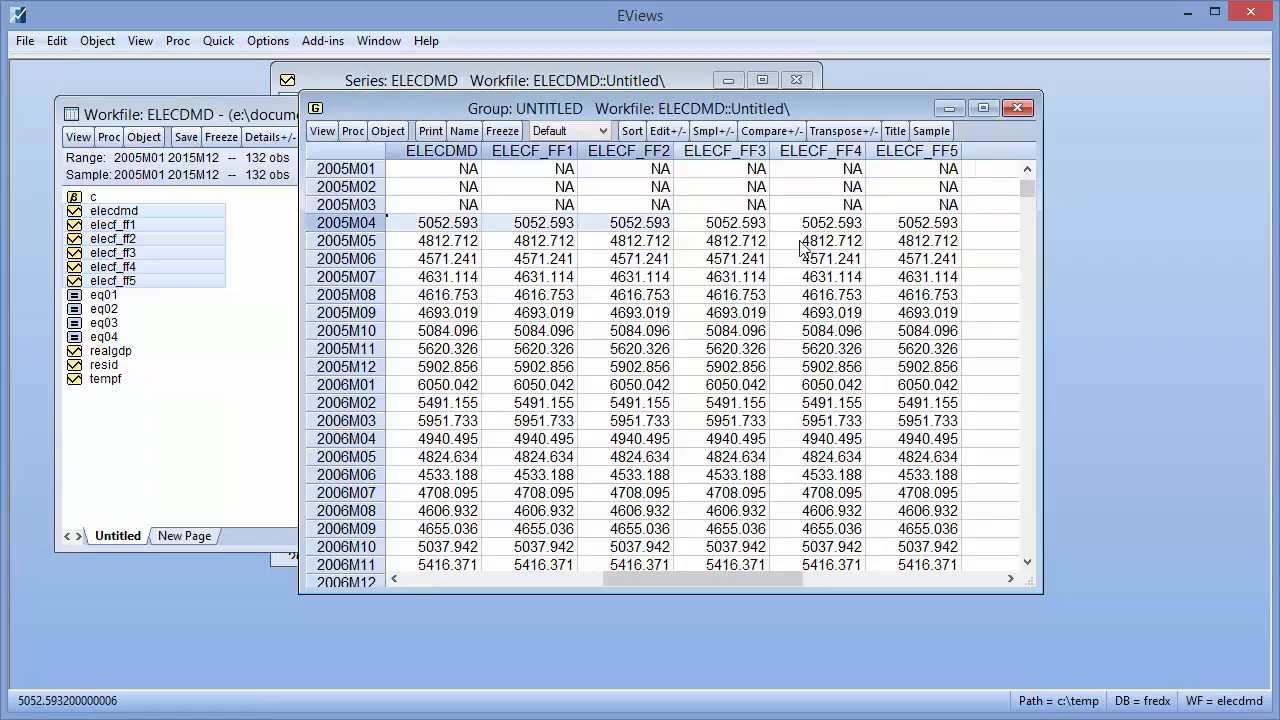
# Scroll the group table down to the 2015 values, then close it
pyautogui.scroll(-3)
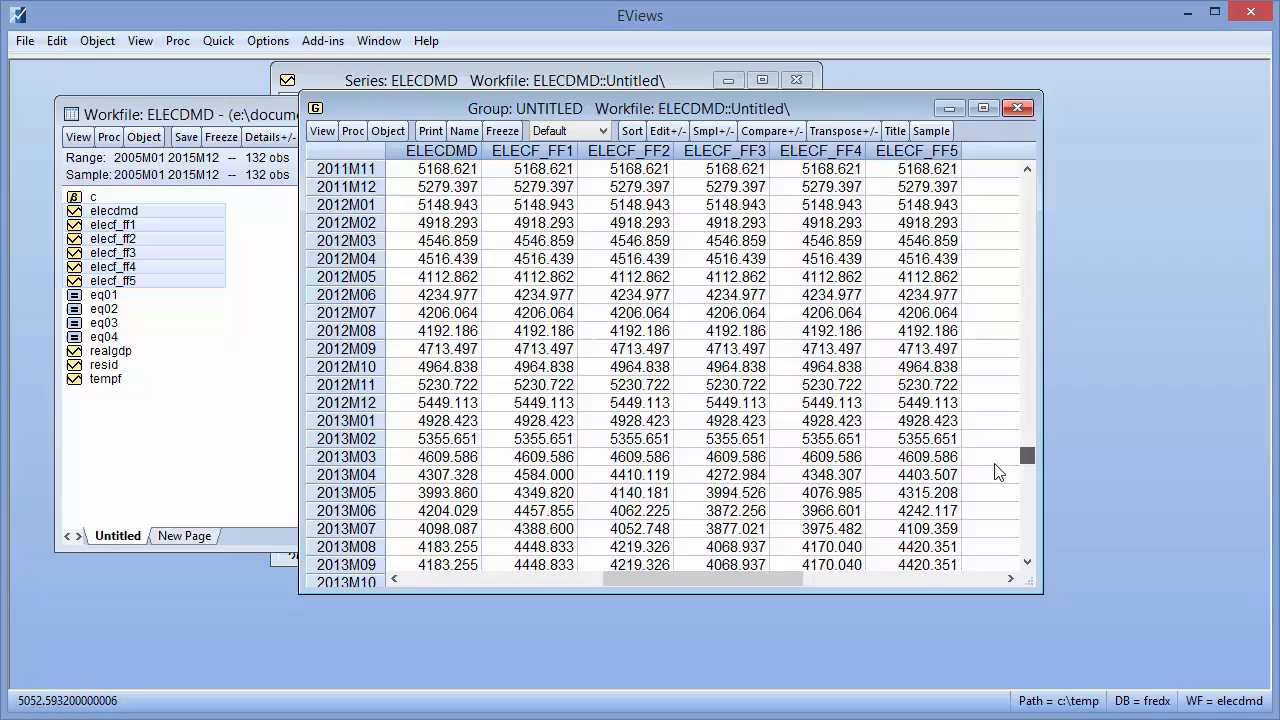
pyautogui.scroll(-3)
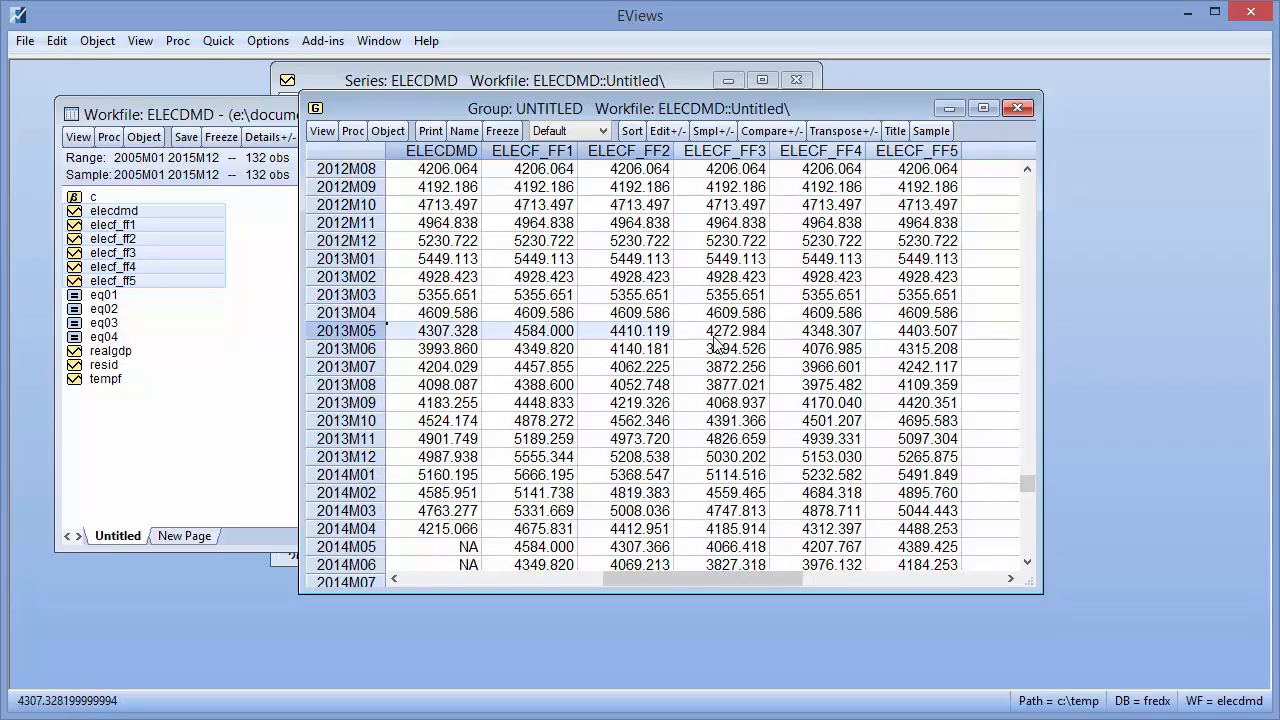
pyautogui.scroll(-3)
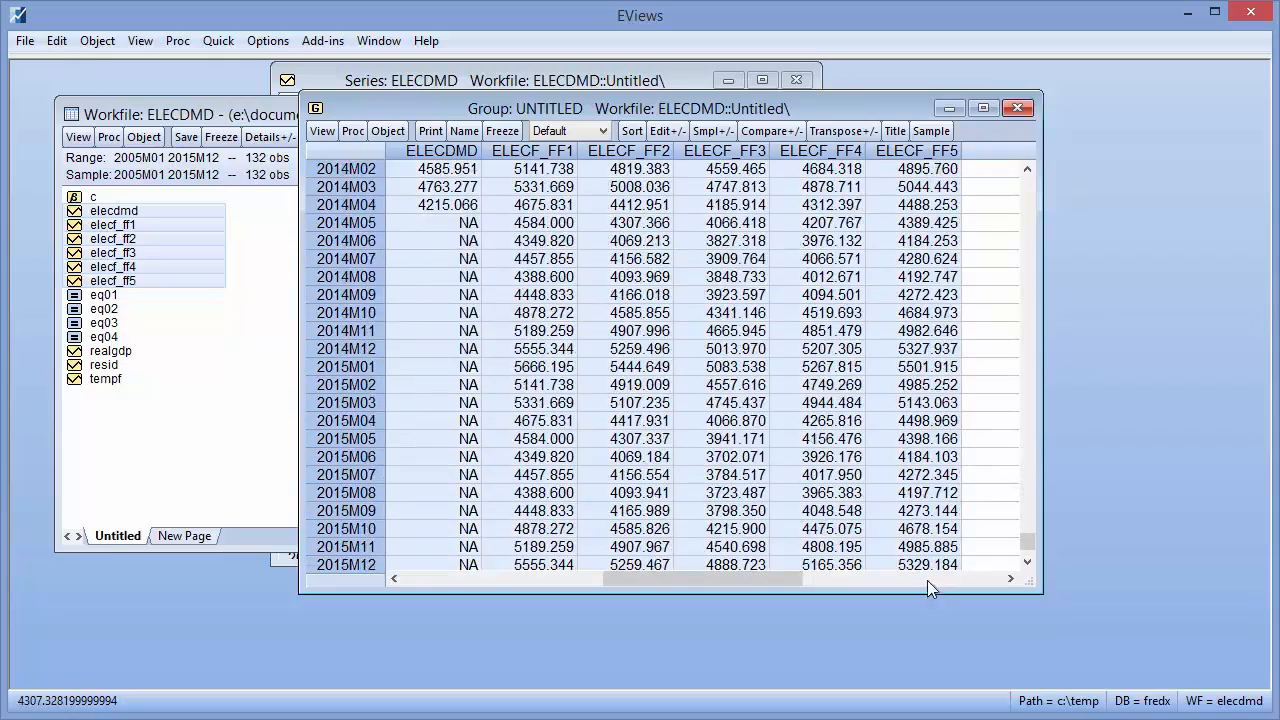
pyautogui.moveTo(880, 372)
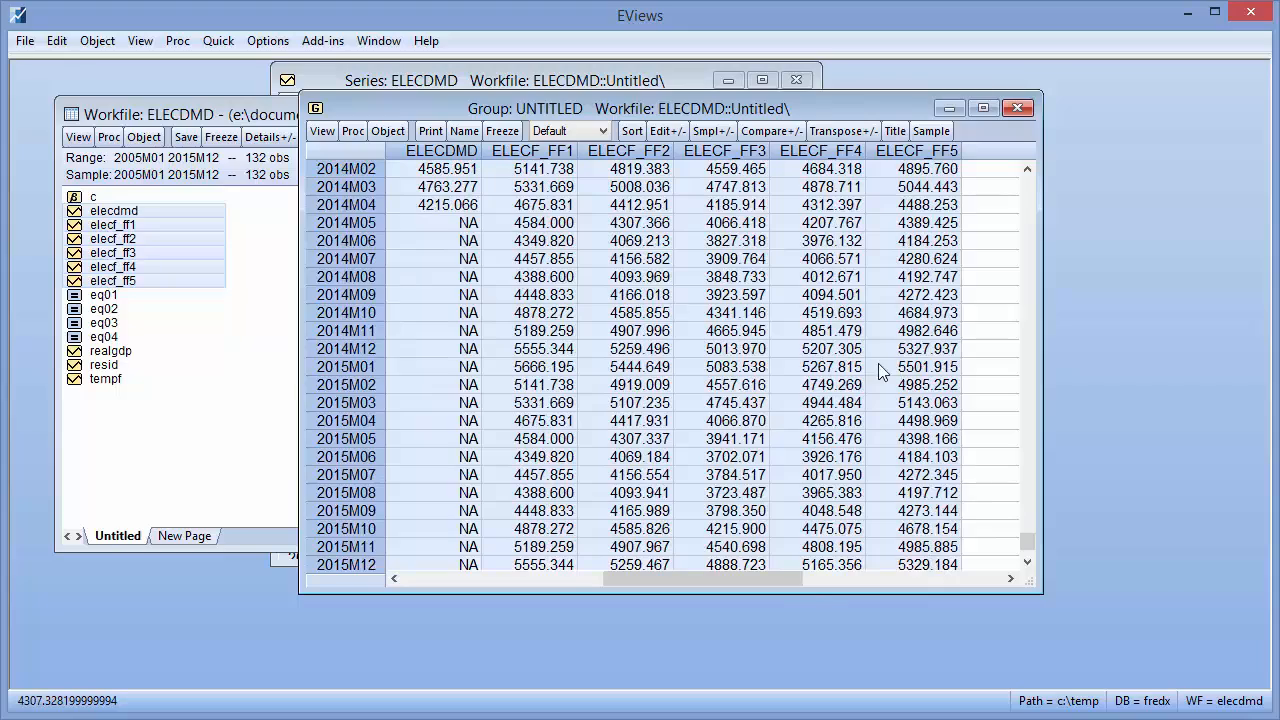
pyautogui.scroll(3)
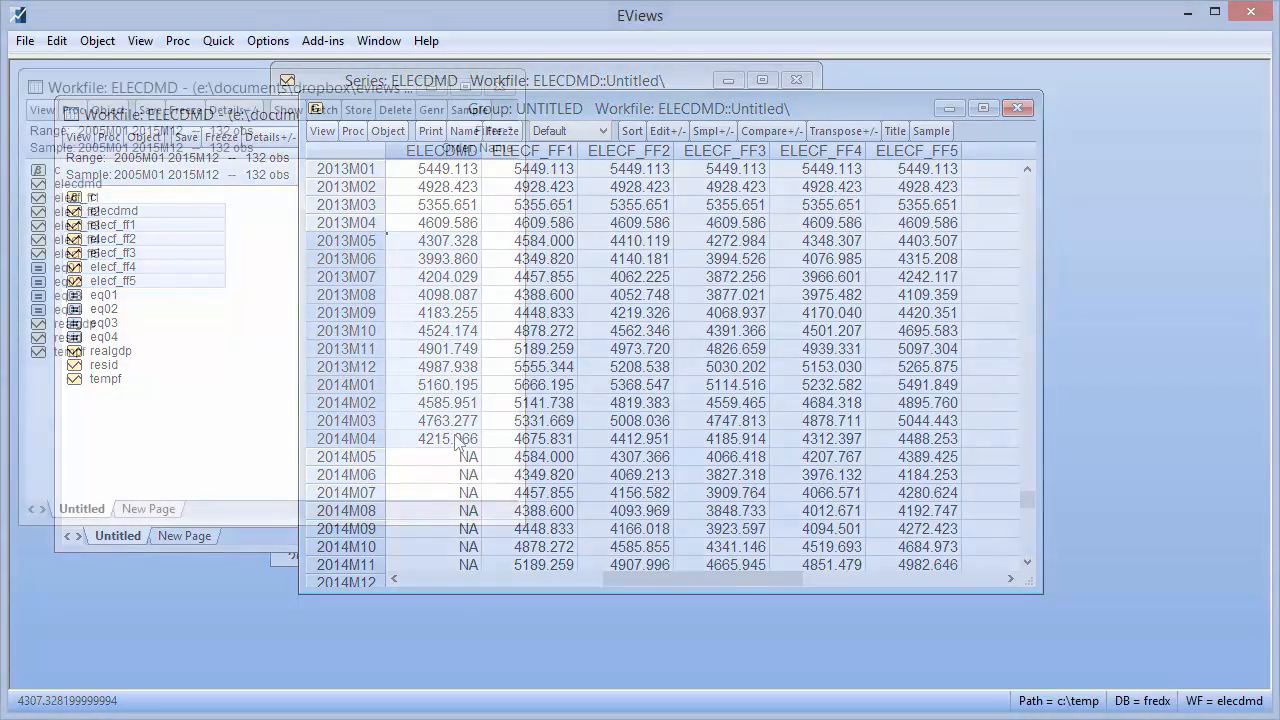
pyautogui.click(1018, 108)
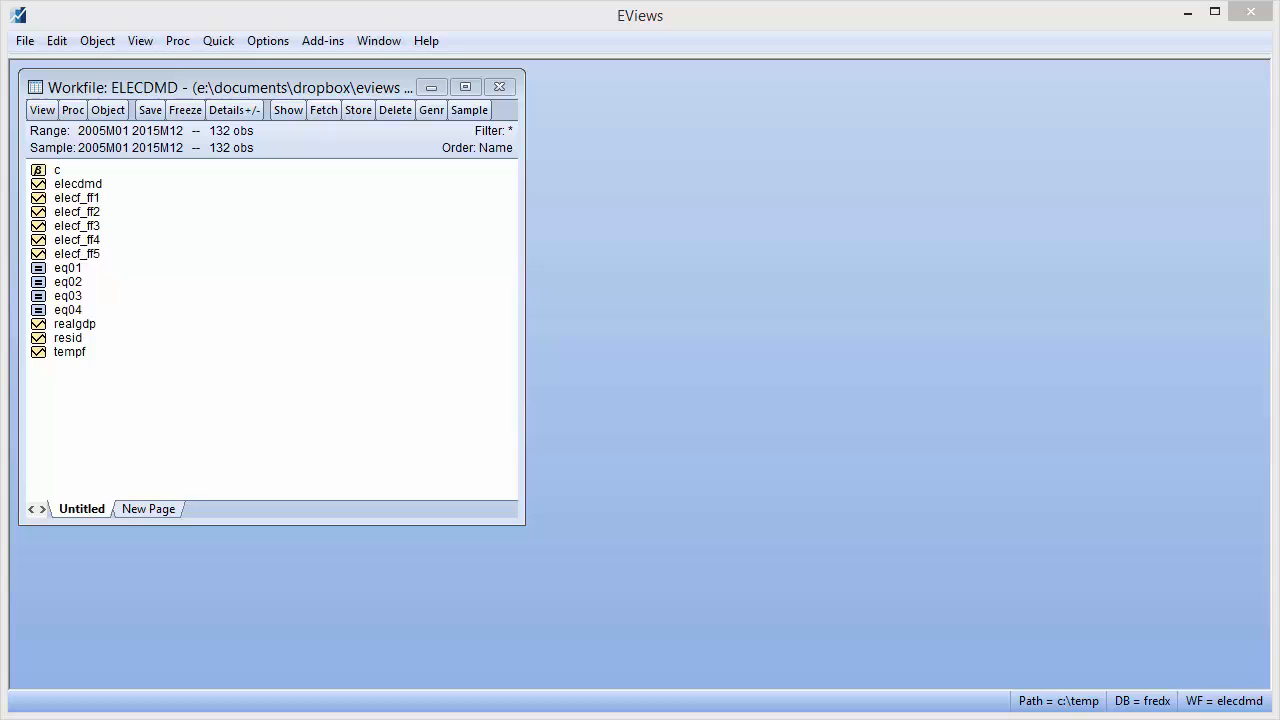
pyautogui.moveTo(122, 236)
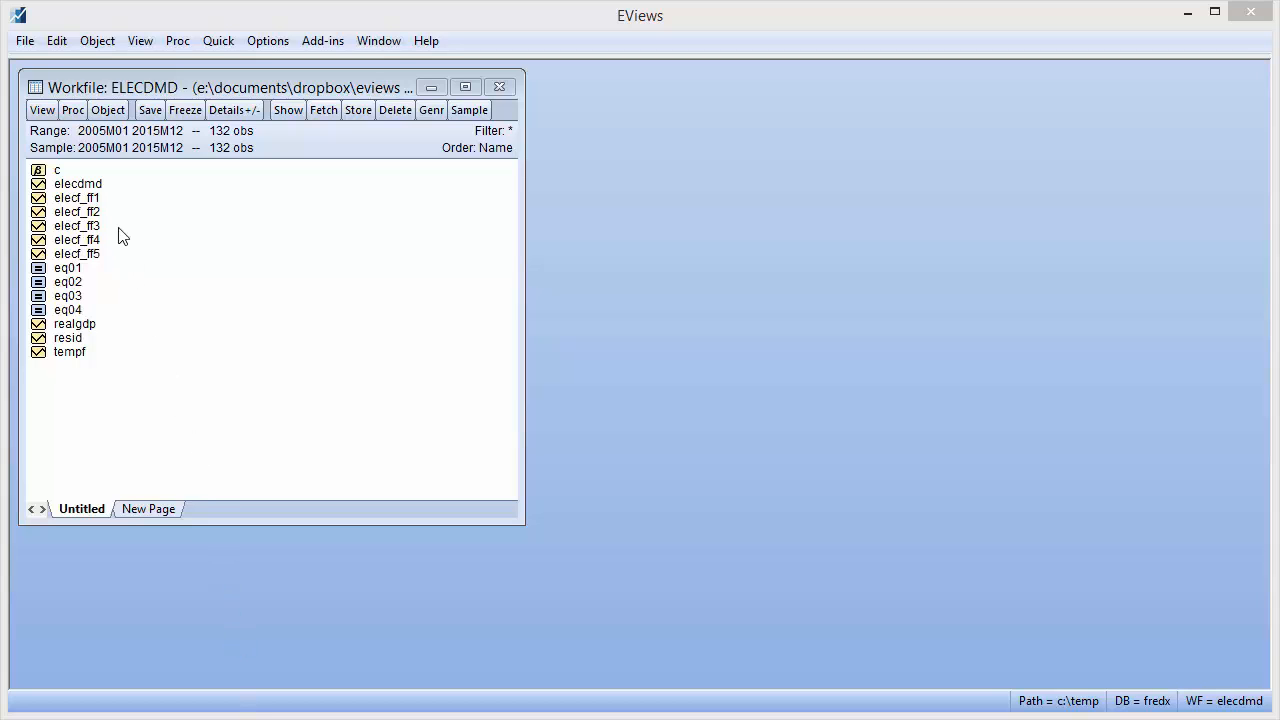
# Start Forecast Averaging on elecdmd with forecasts elecf_ff* and forecast sample 2014m5 2015m12
pyautogui.doubleClick(76, 184)
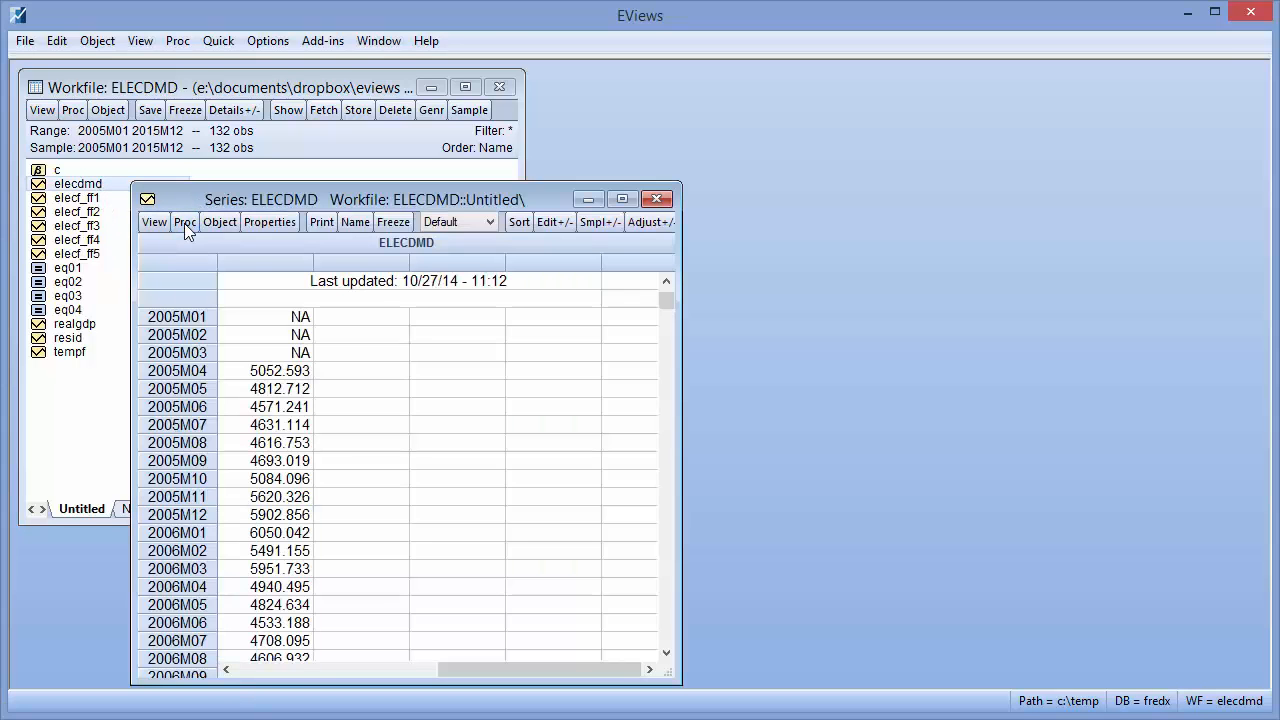
pyautogui.click(184, 220)
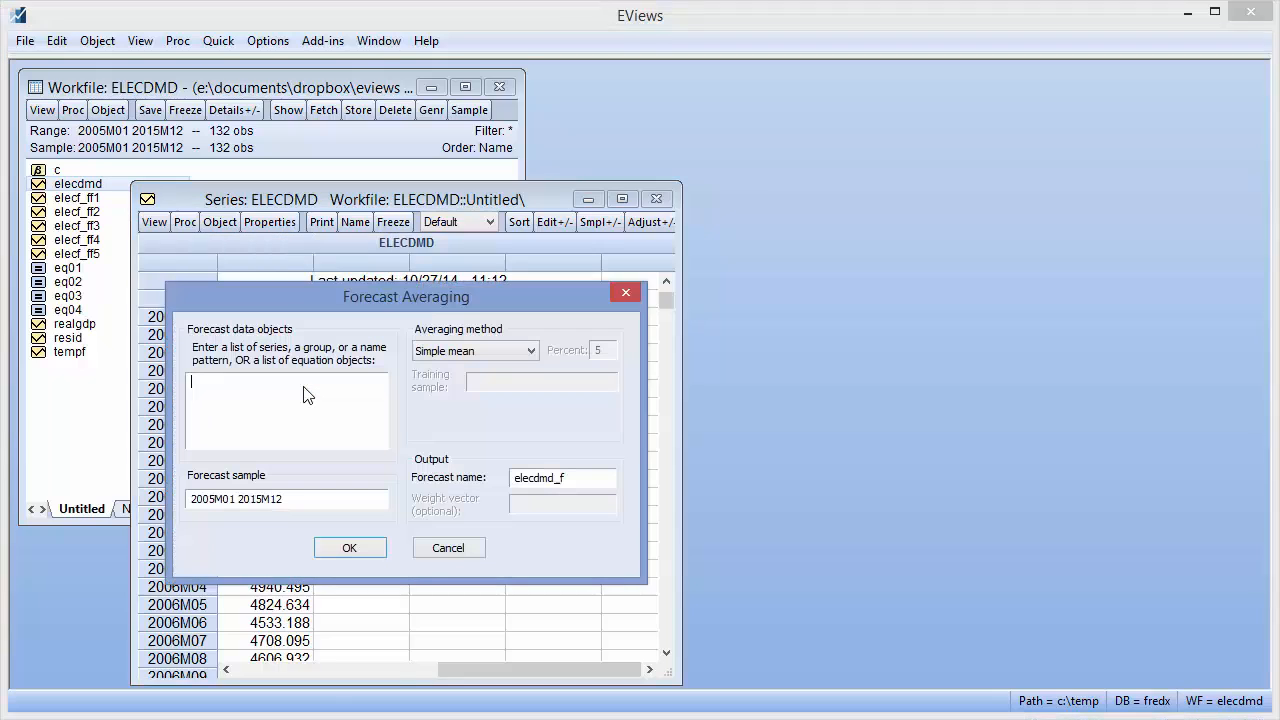
pyautogui.moveTo(284, 412)
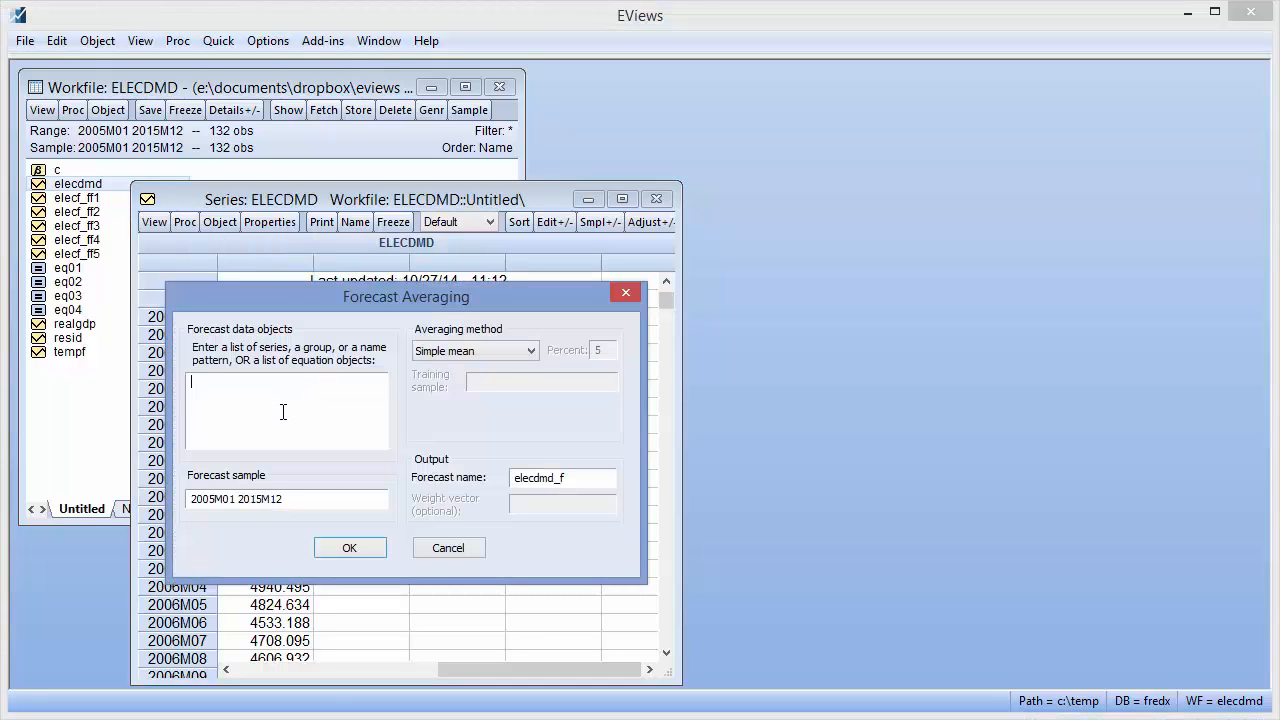
pyautogui.write('elecf_ff')
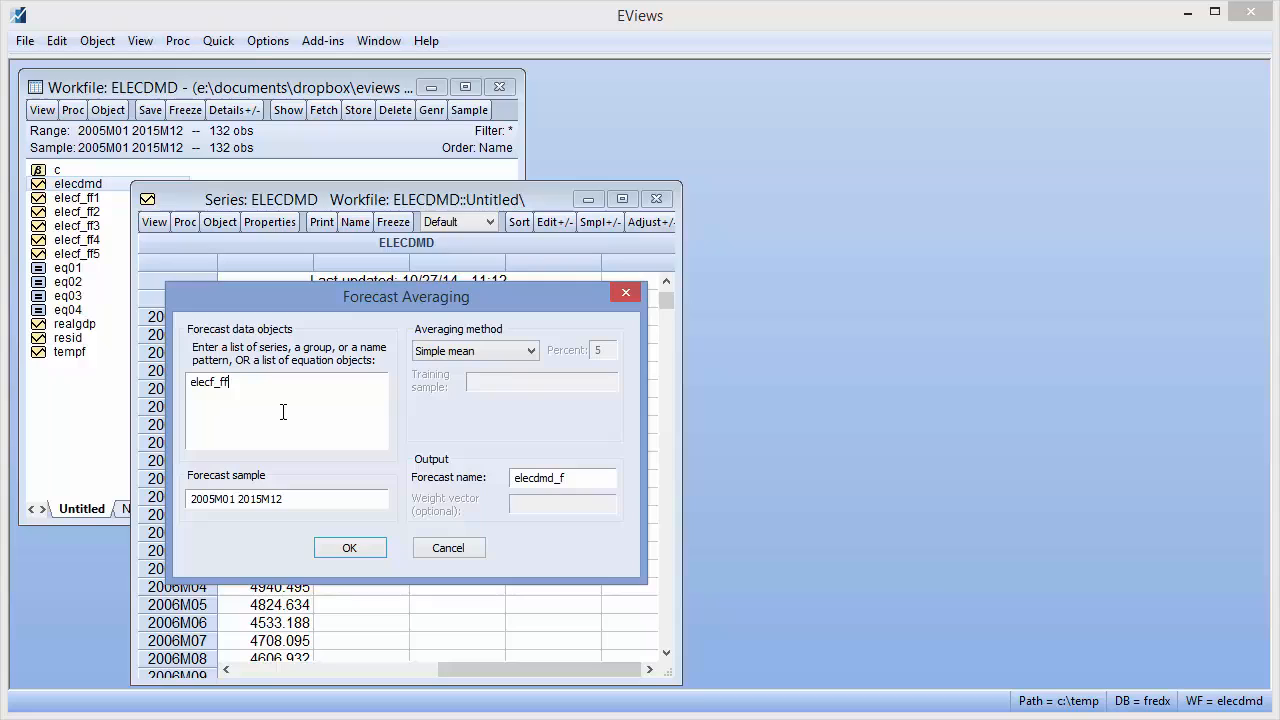
pyautogui.write('*')
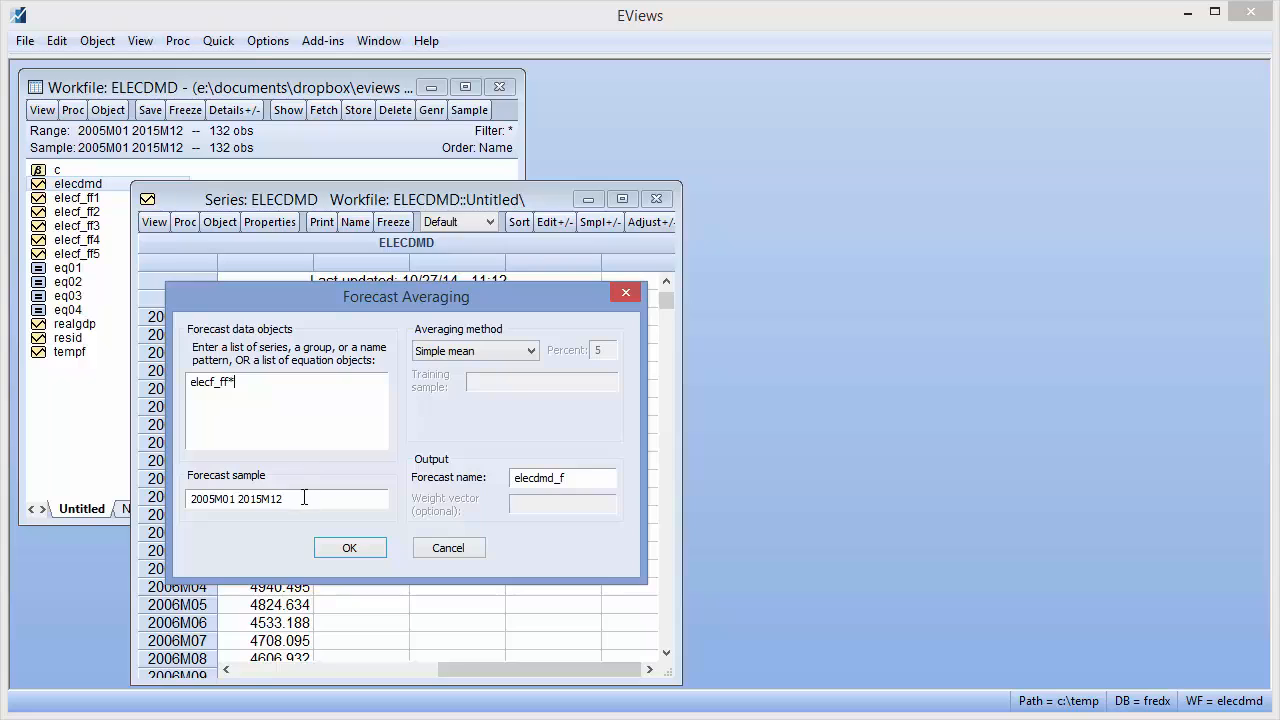
pyautogui.tripleClick(286, 498)
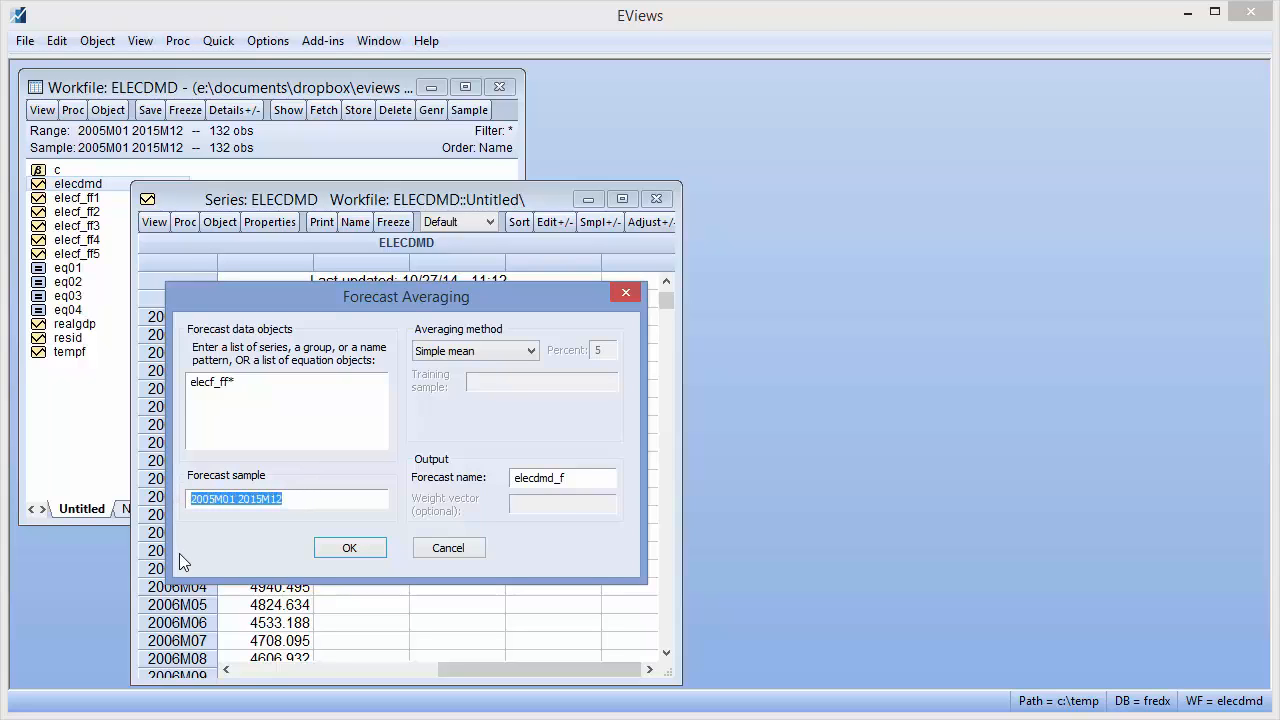
pyautogui.write('2014m5')
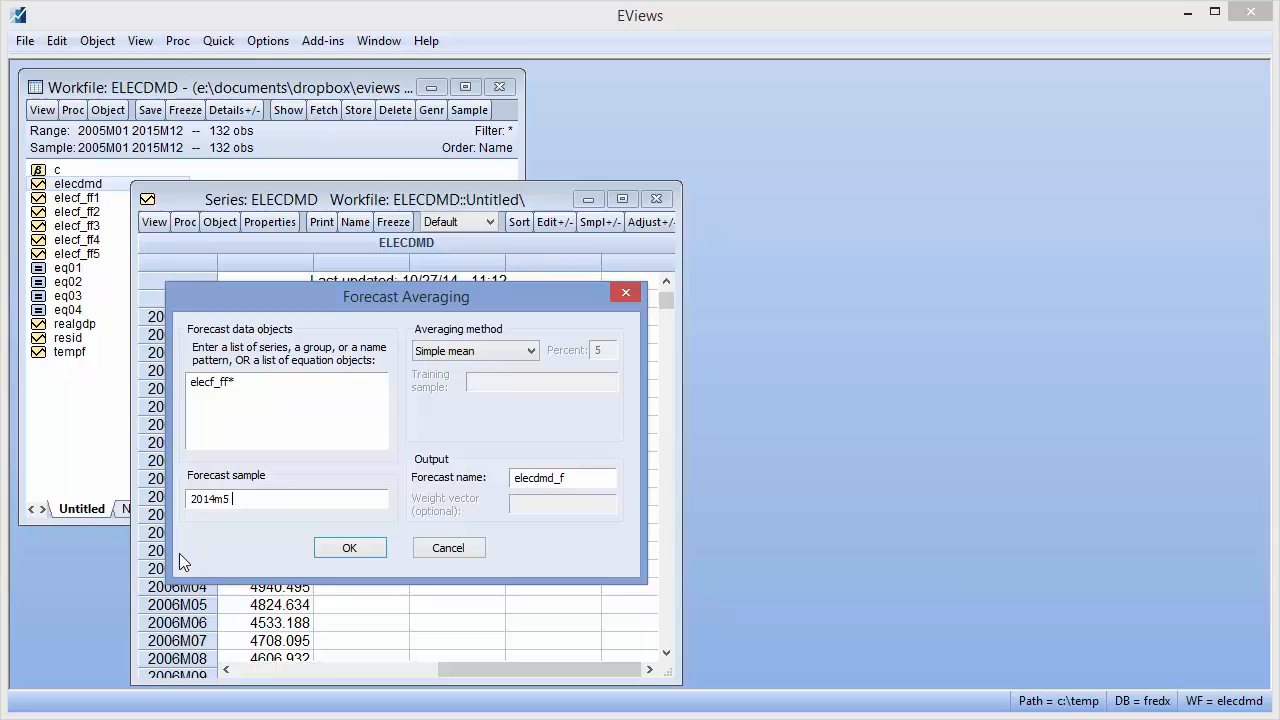
pyautogui.write('2015m')
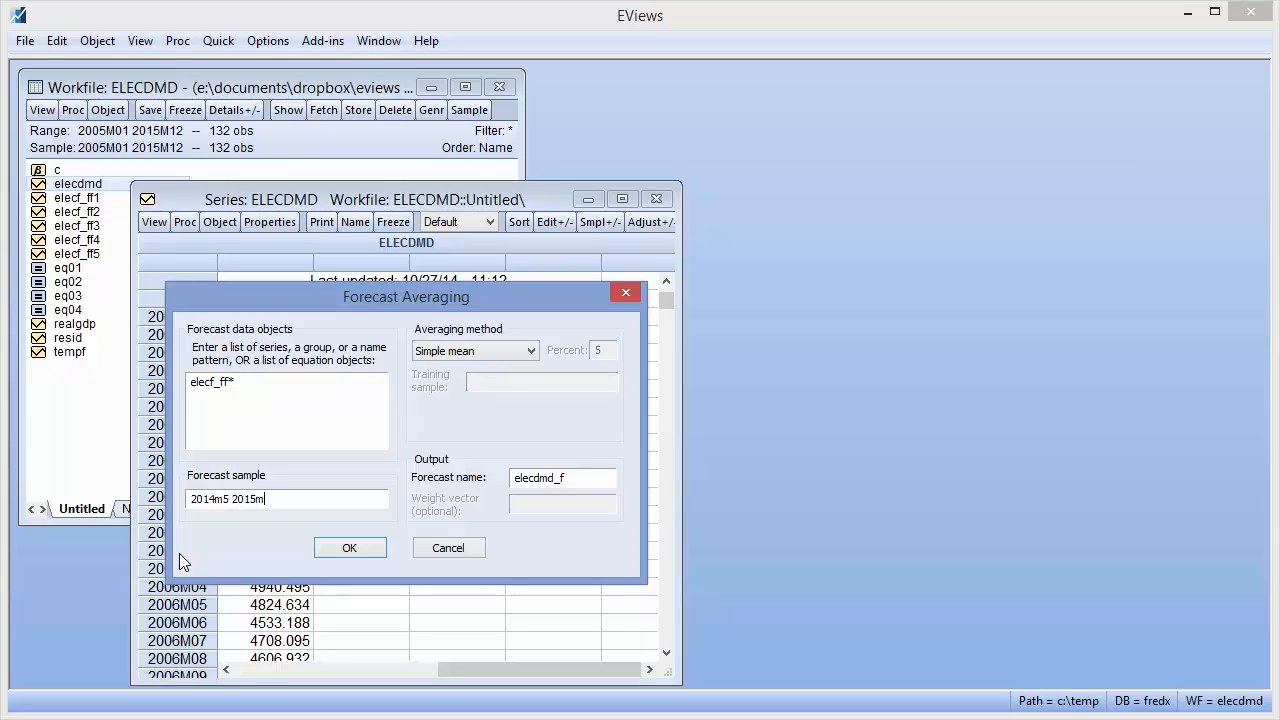
pyautogui.write('2')
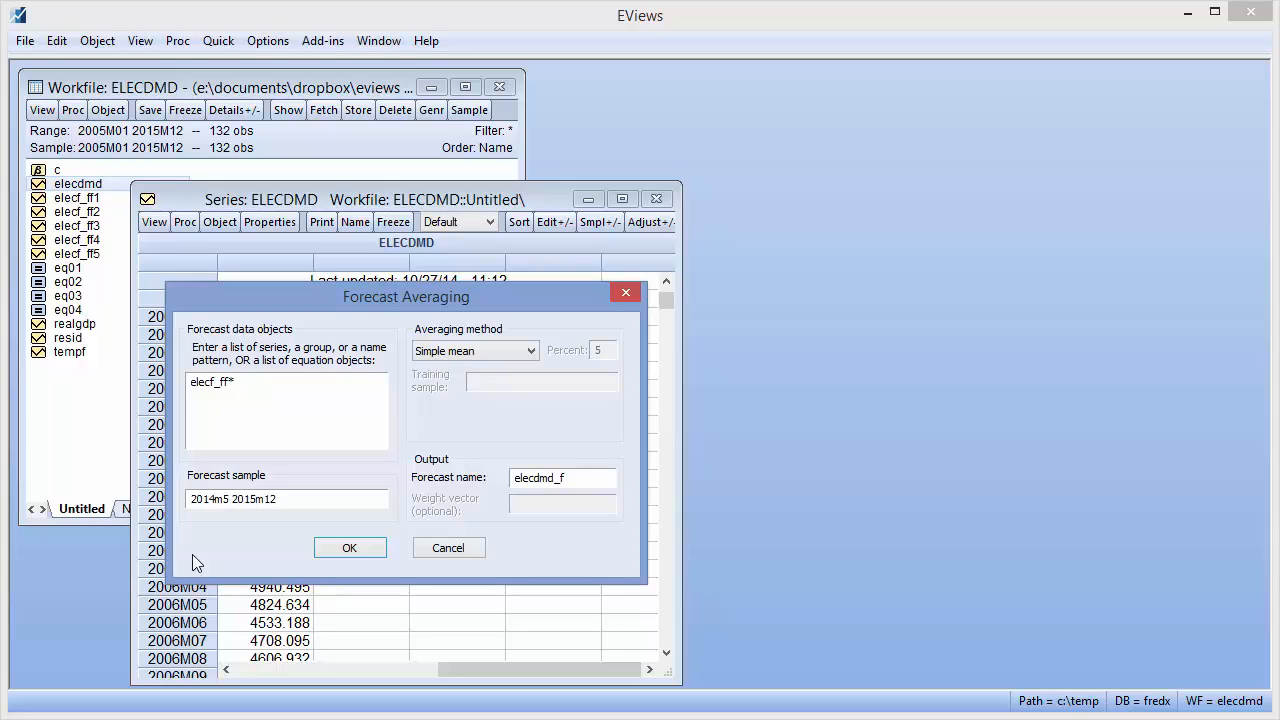
# Choose Mean square error weighting with training sample 2013m5 2014m4
pyautogui.click(532, 350)
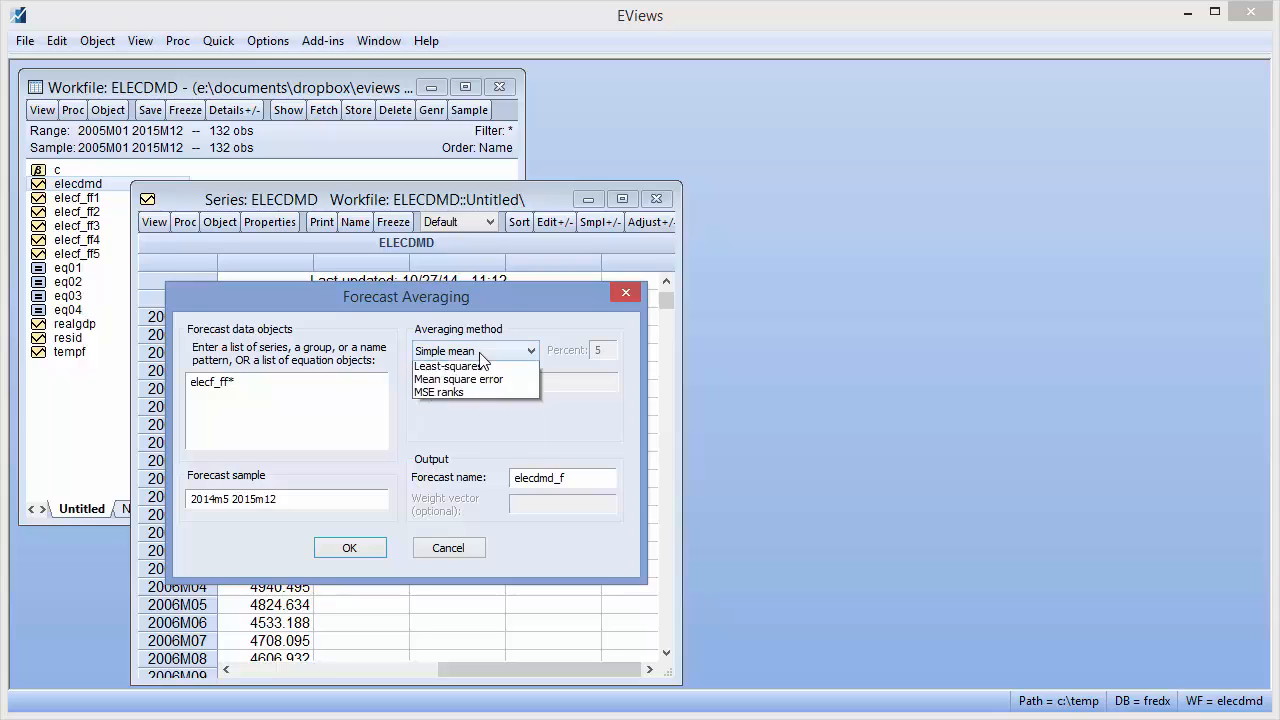
pyautogui.click(458, 378)
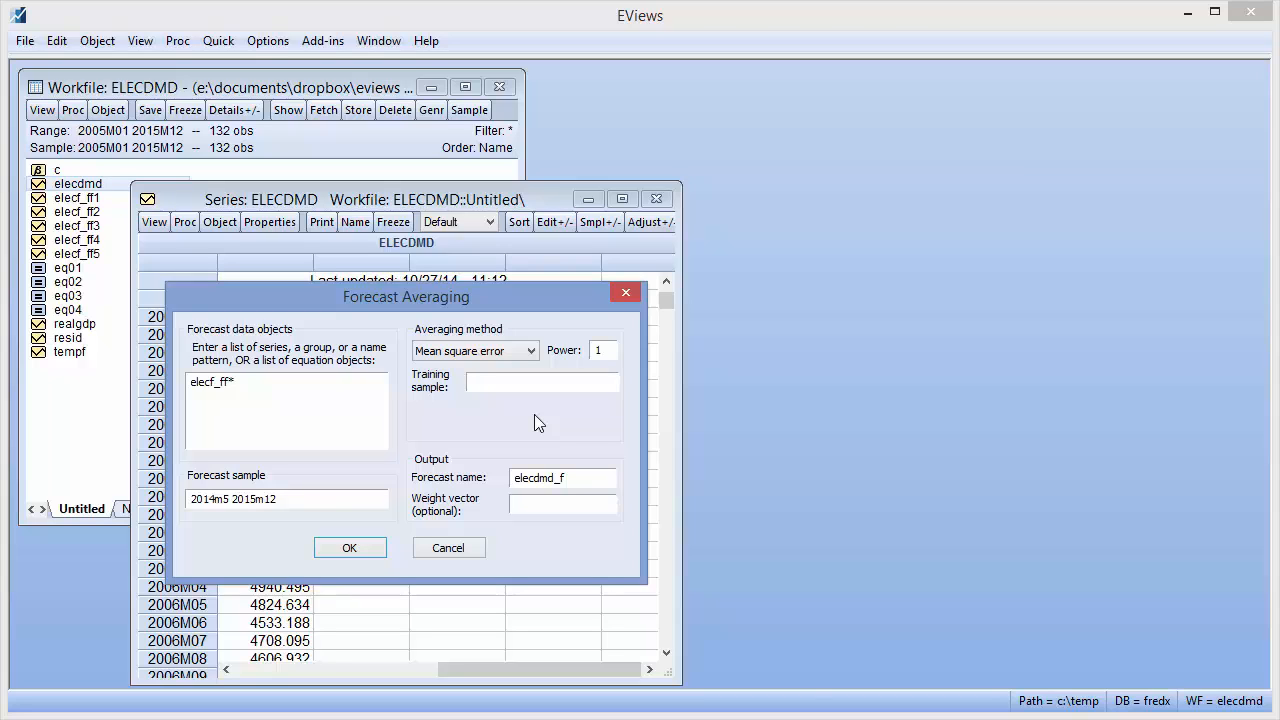
pyautogui.write('2013m')
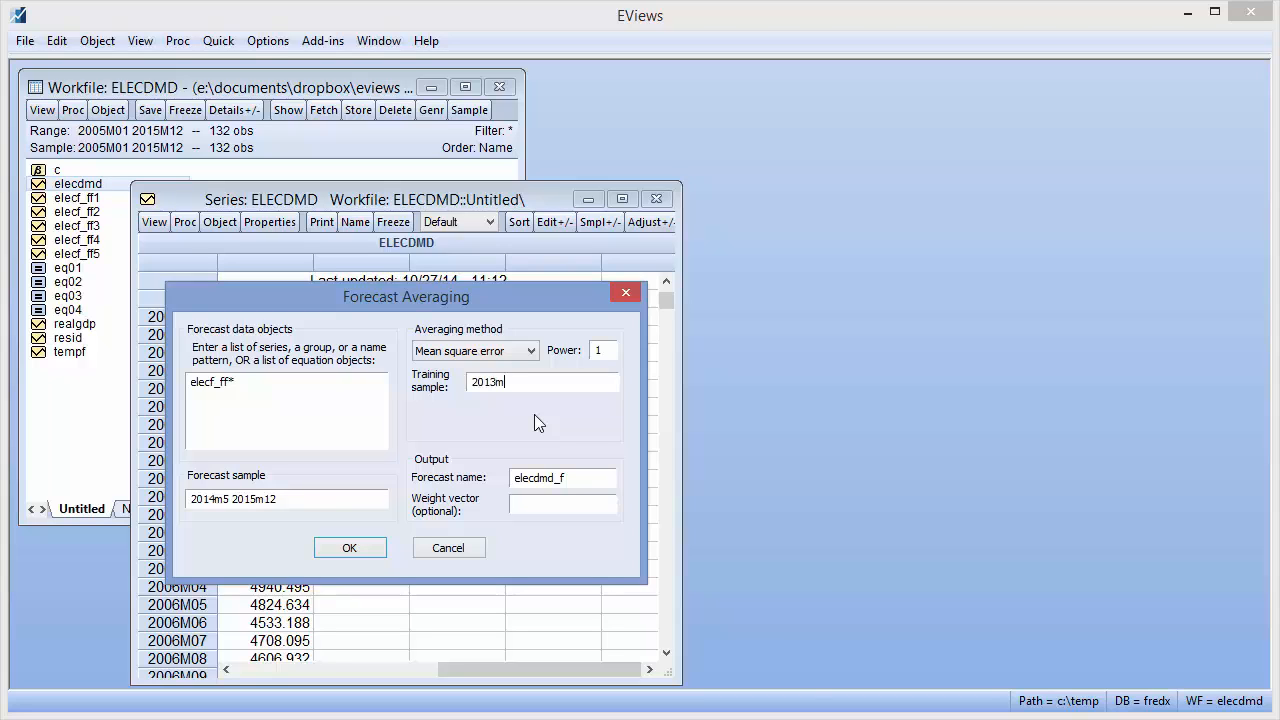
pyautogui.write('5')
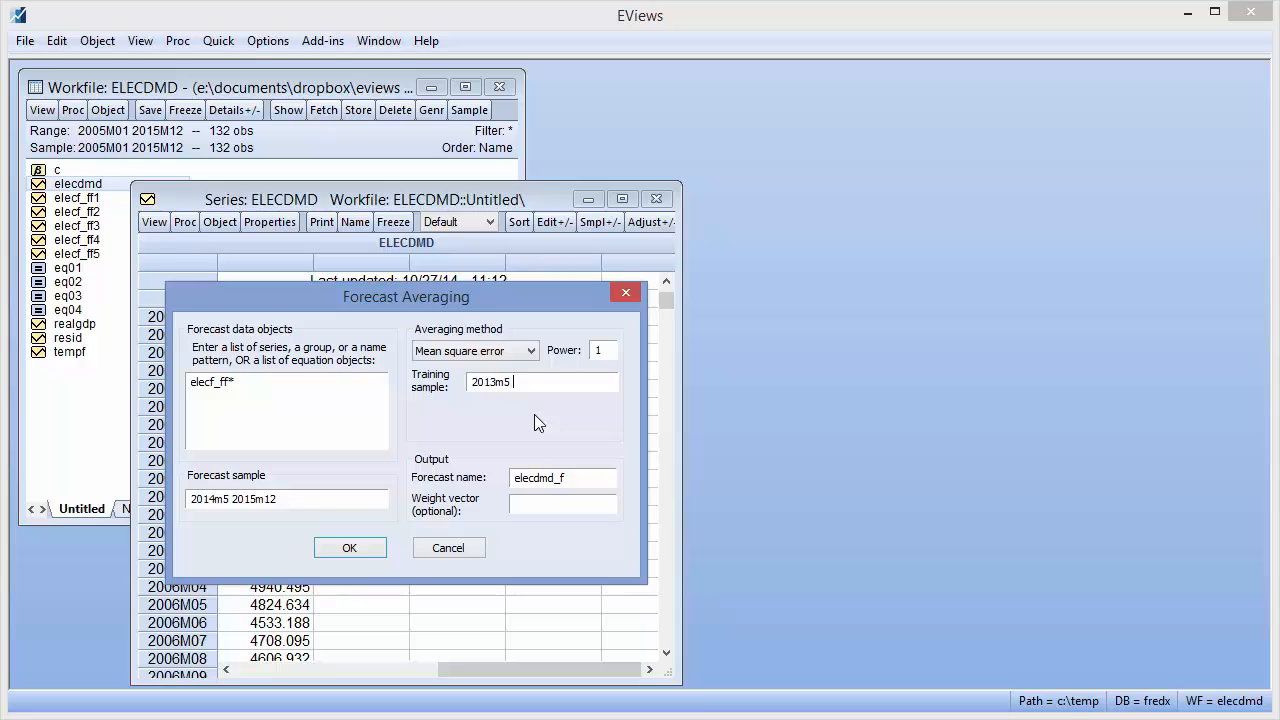
pyautogui.write('2014m4')
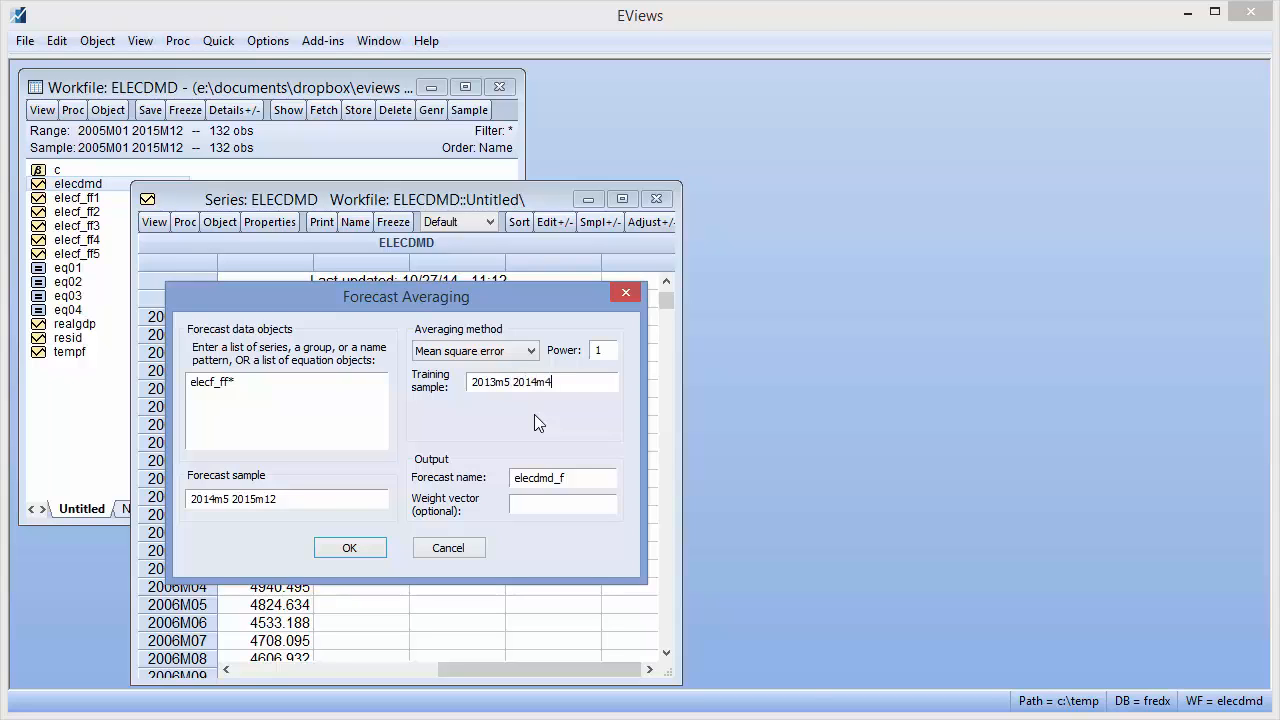
pyautogui.moveTo(446, 472)
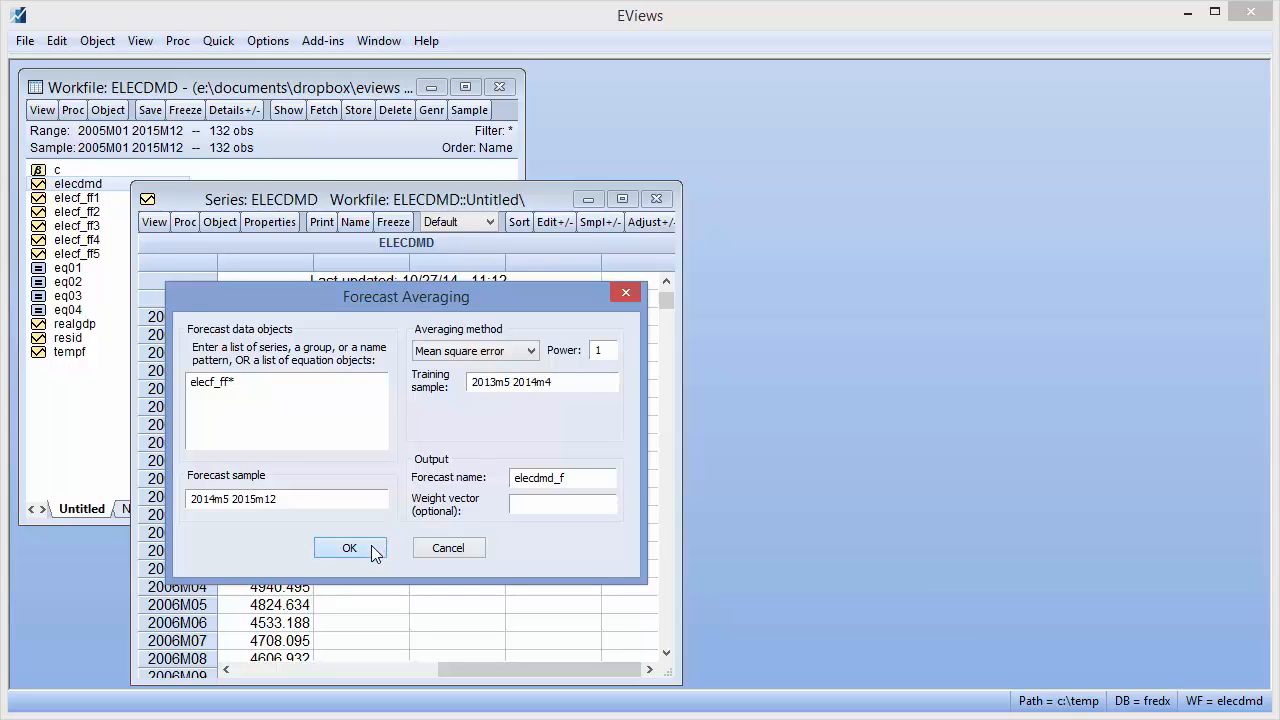
# Run the MSE-weighted averaging and view its forecast comparison graph, MSE graph and MSE table
pyautogui.click(348, 548)
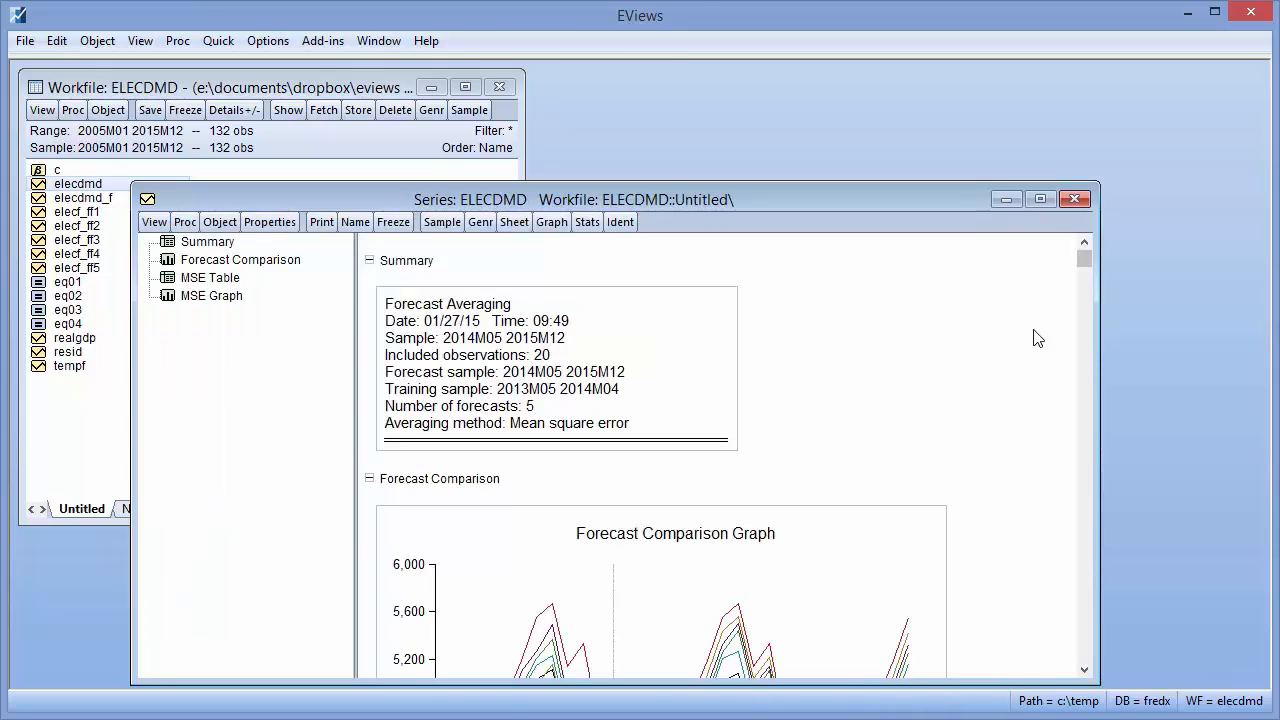
pyautogui.moveTo(668, 308)
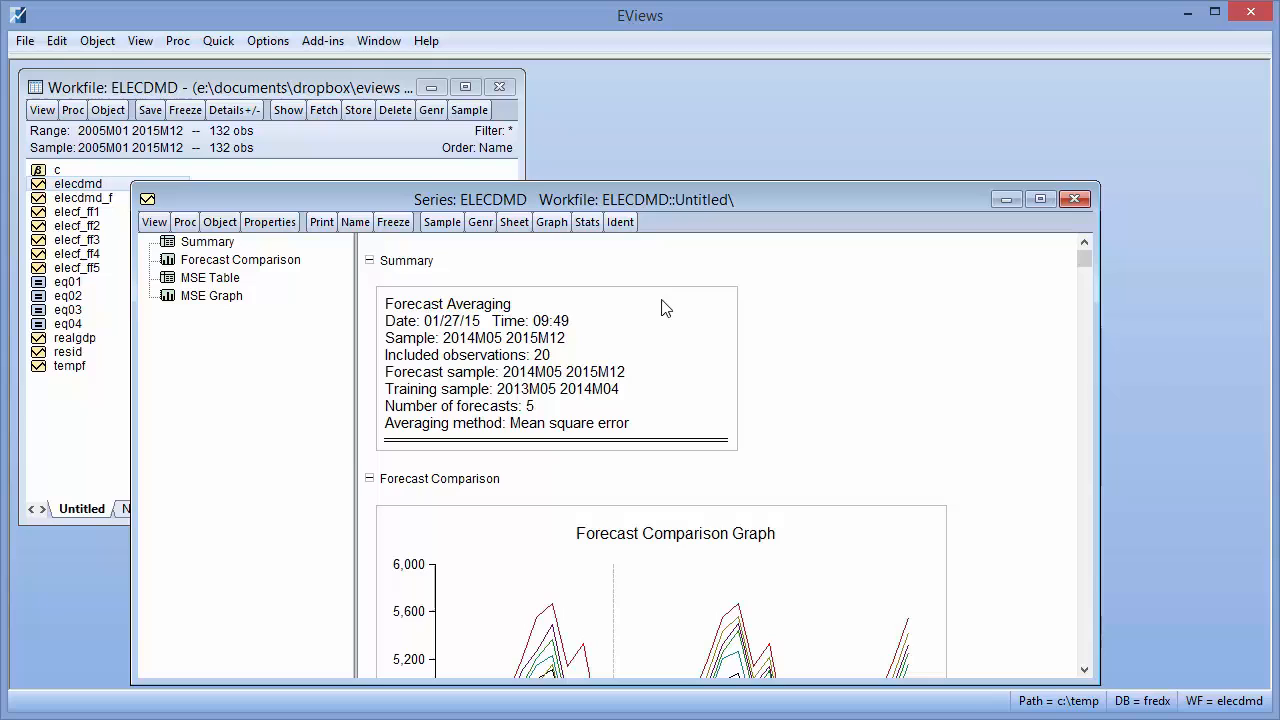
pyautogui.moveTo(590, 310)
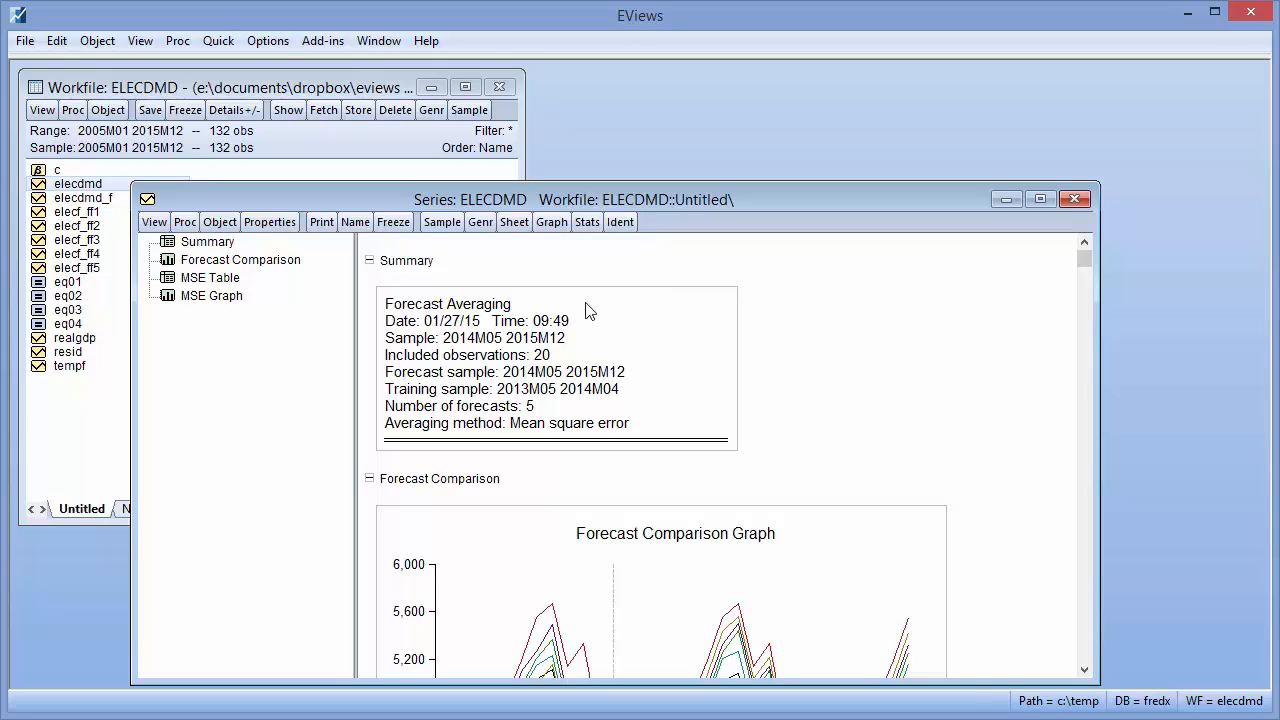
pyautogui.moveTo(548, 334)
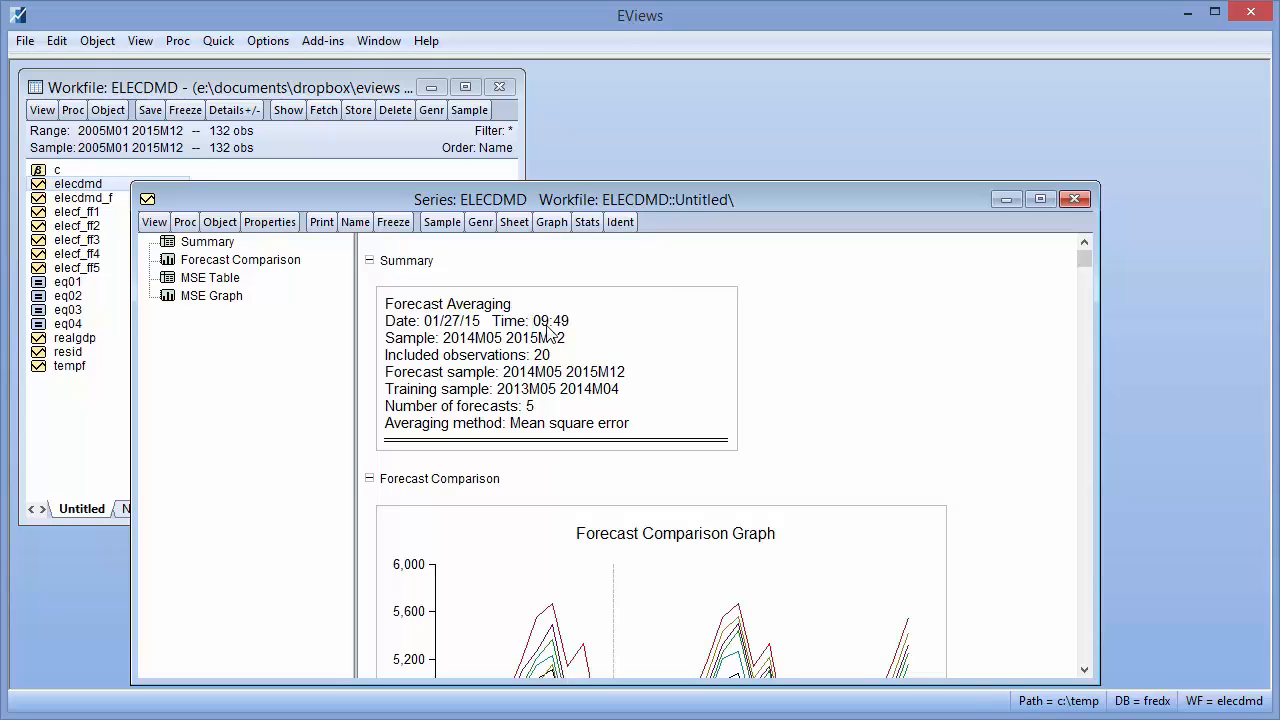
pyautogui.moveTo(556, 364)
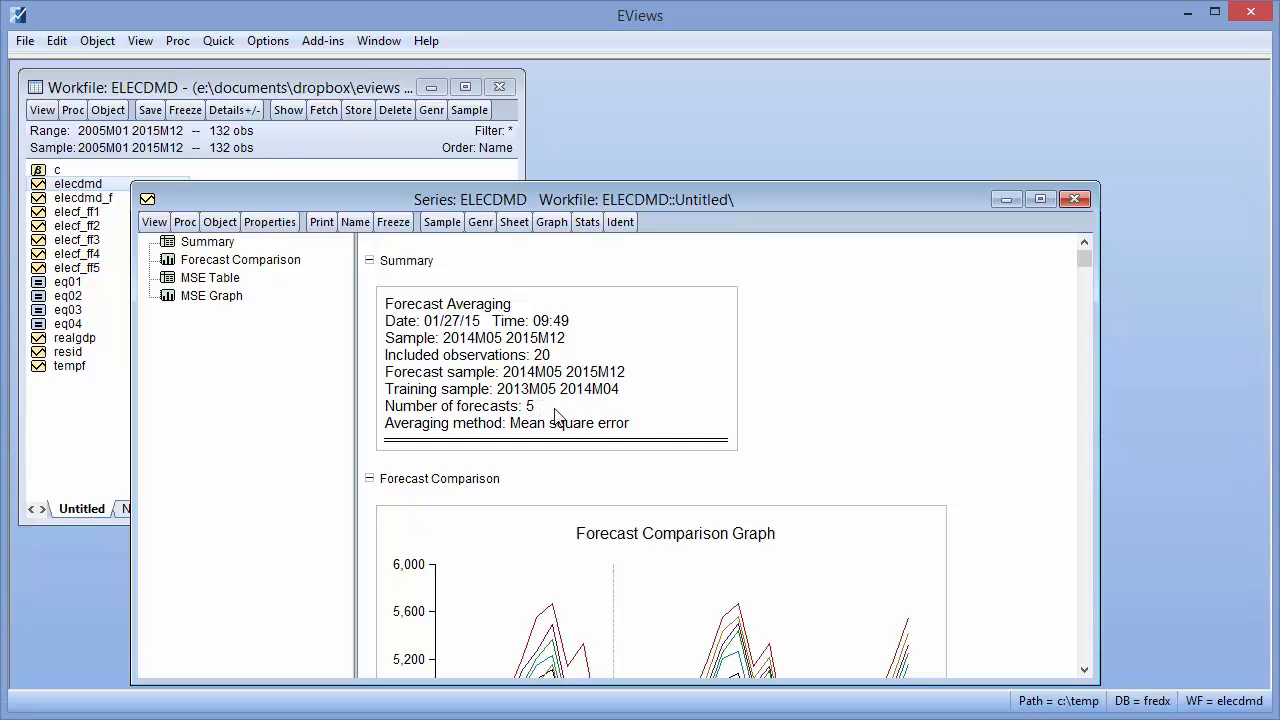
pyautogui.moveTo(632, 434)
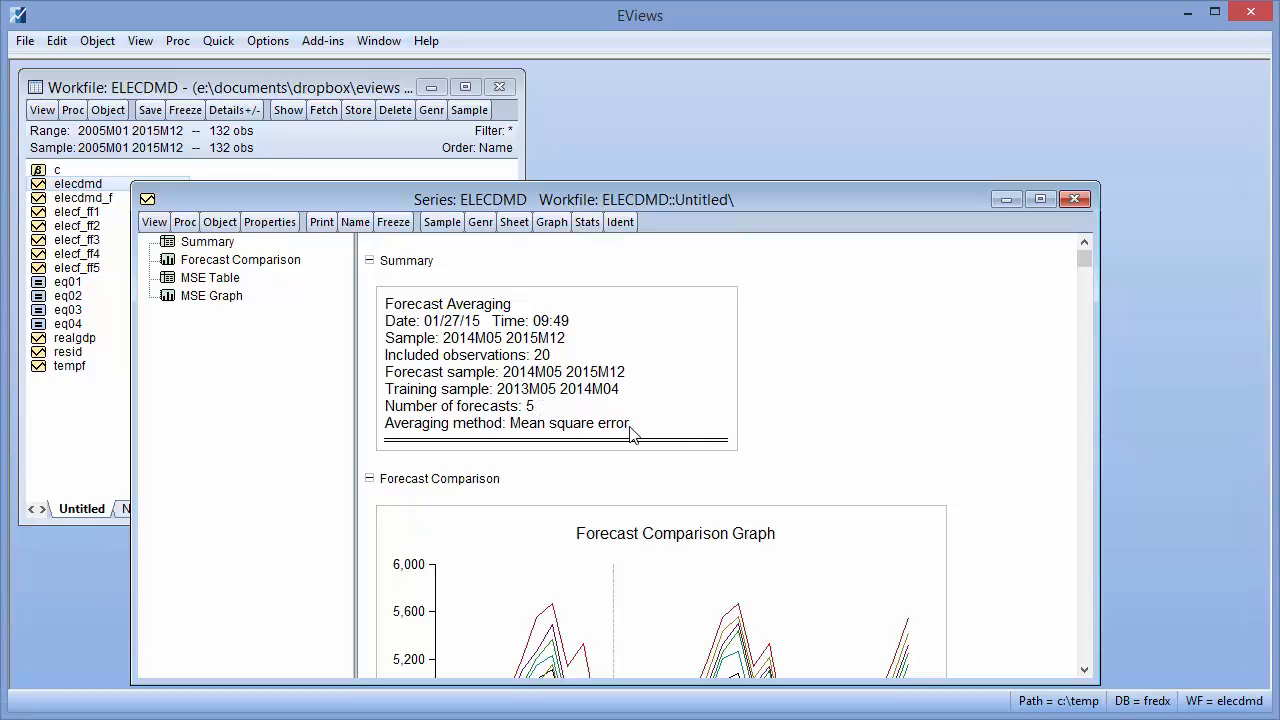
pyautogui.moveTo(304, 296)
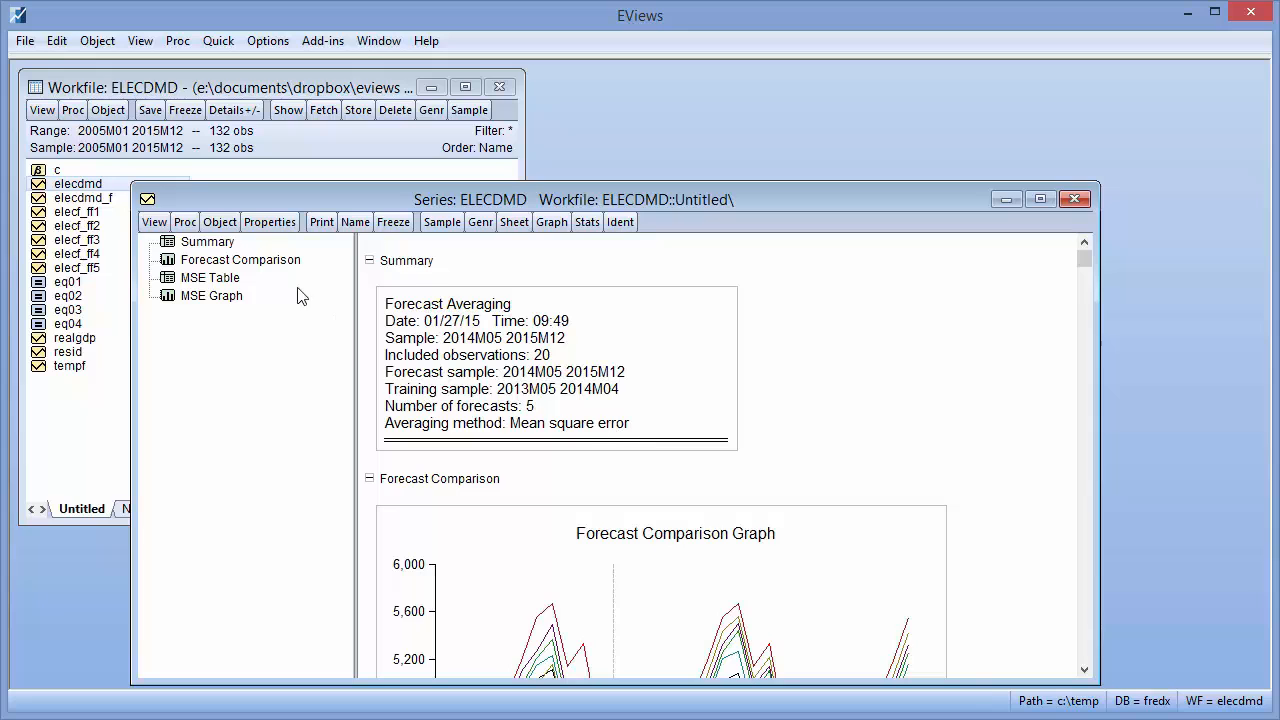
pyautogui.click(240, 260)
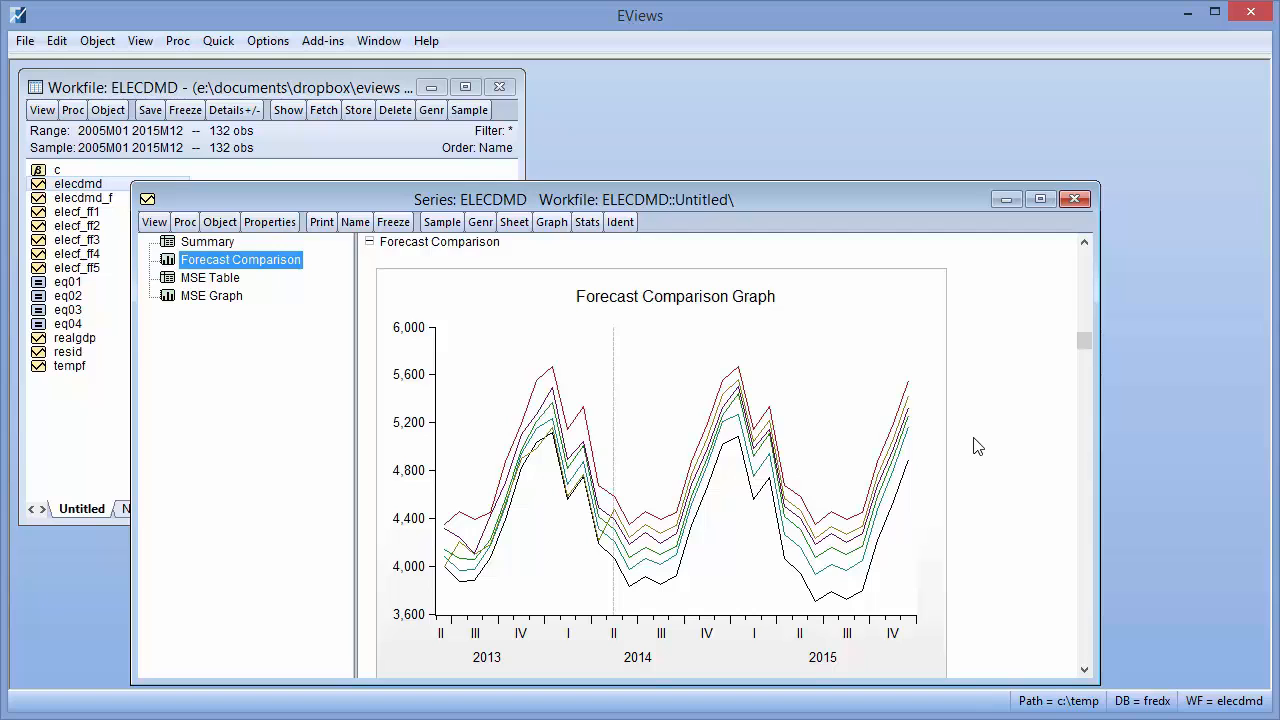
pyautogui.moveTo(276, 318)
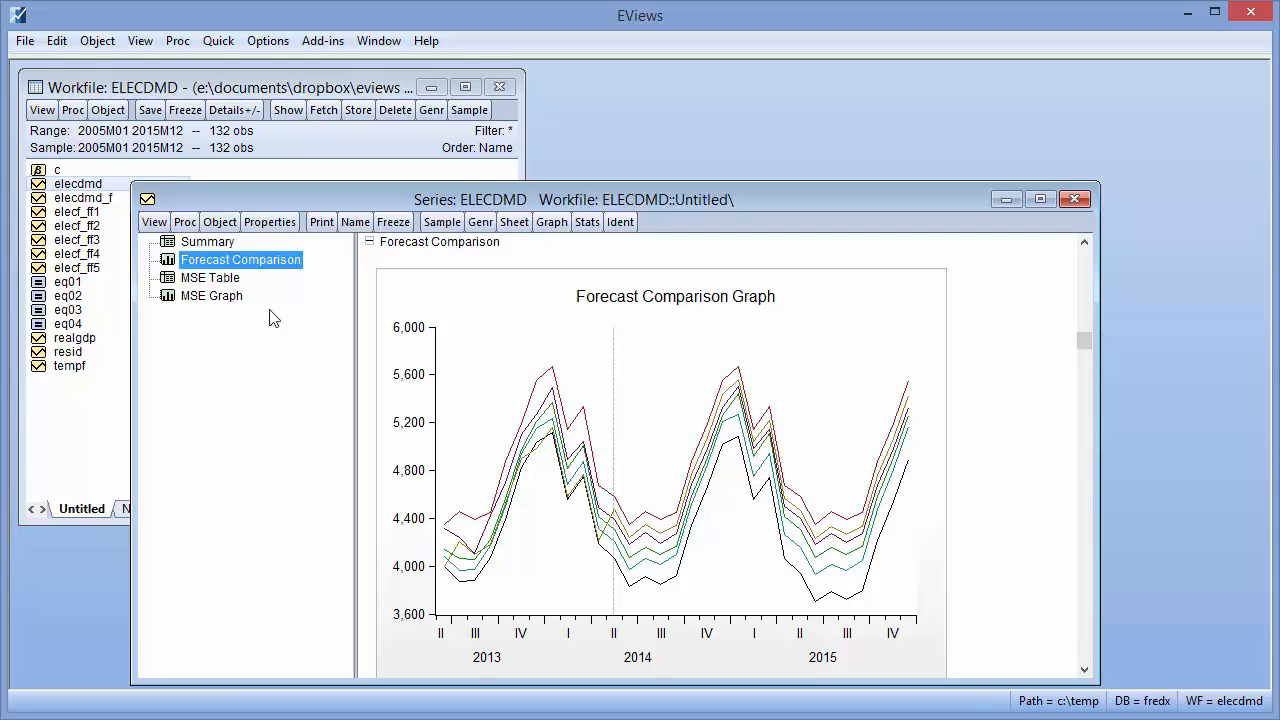
pyautogui.click(212, 296)
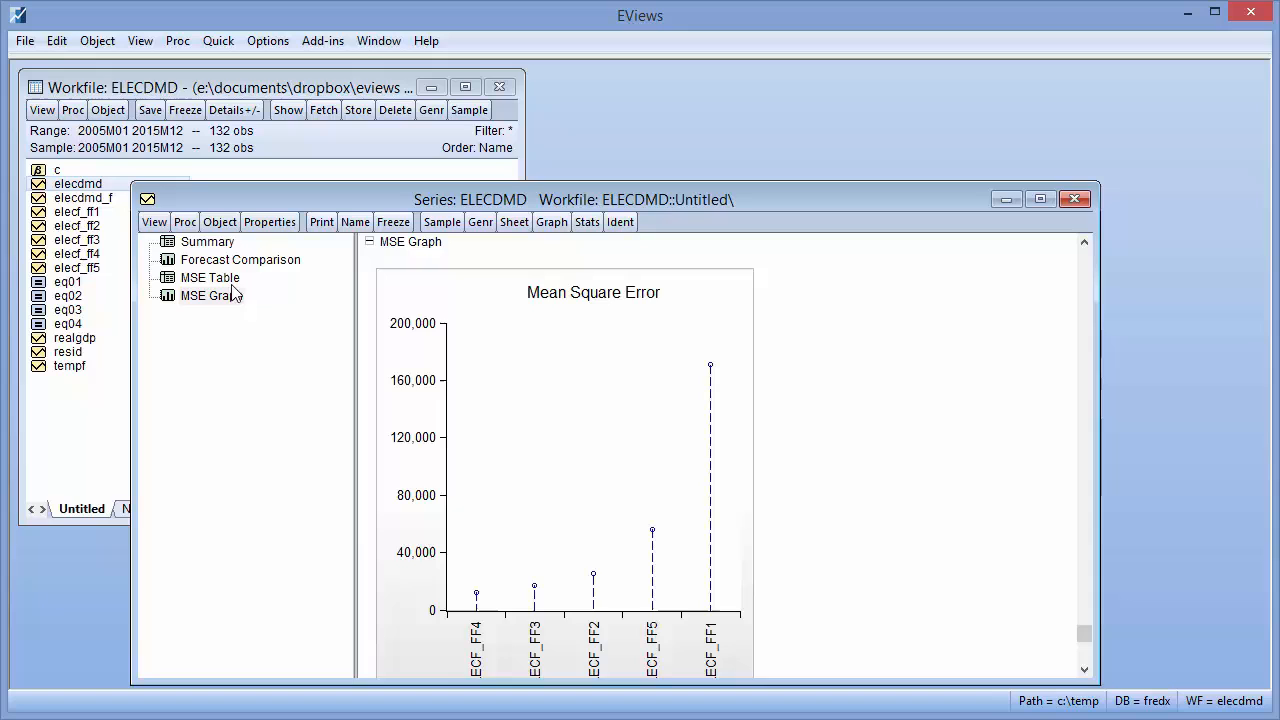
pyautogui.click(210, 276)
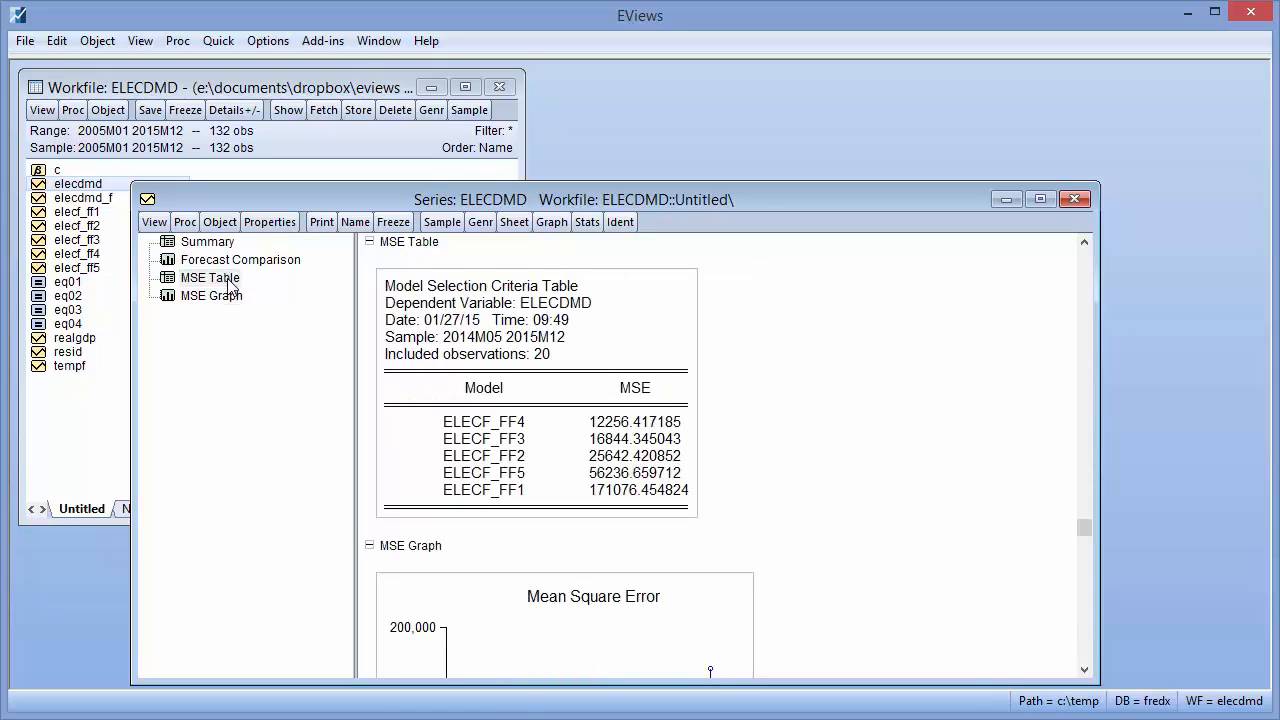
pyautogui.moveTo(436, 292)
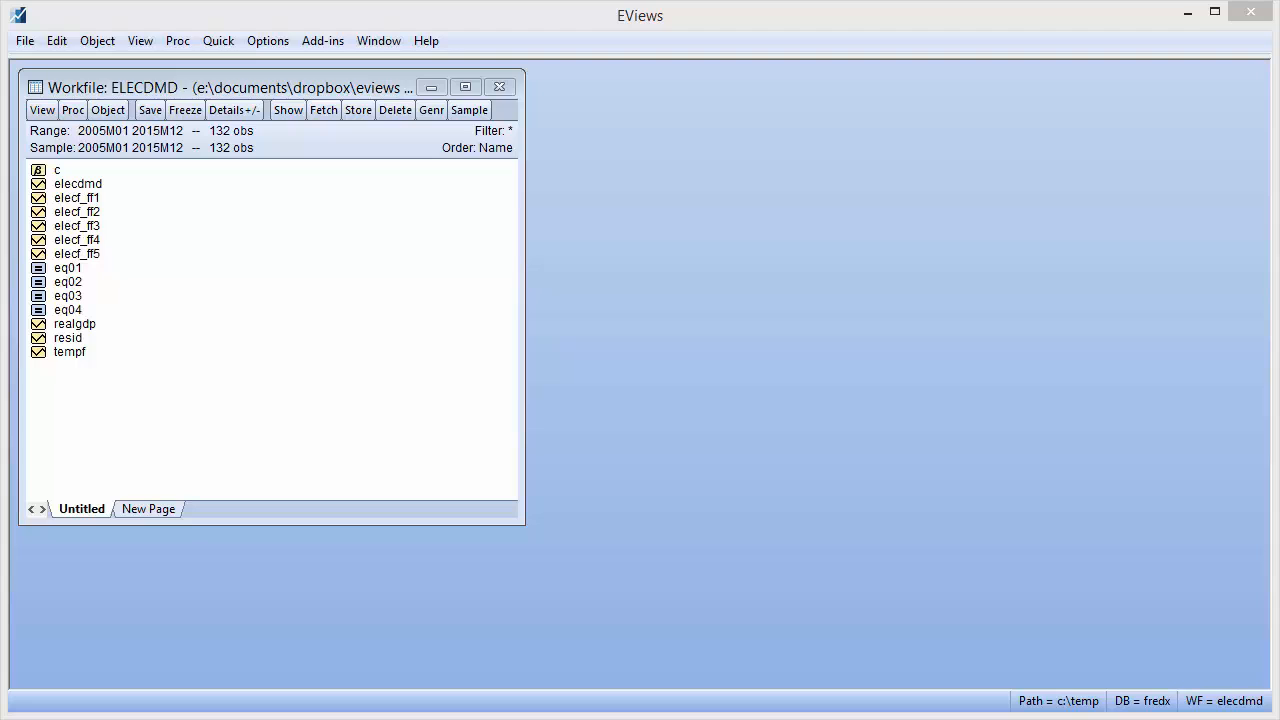
pyautogui.moveTo(136, 356)
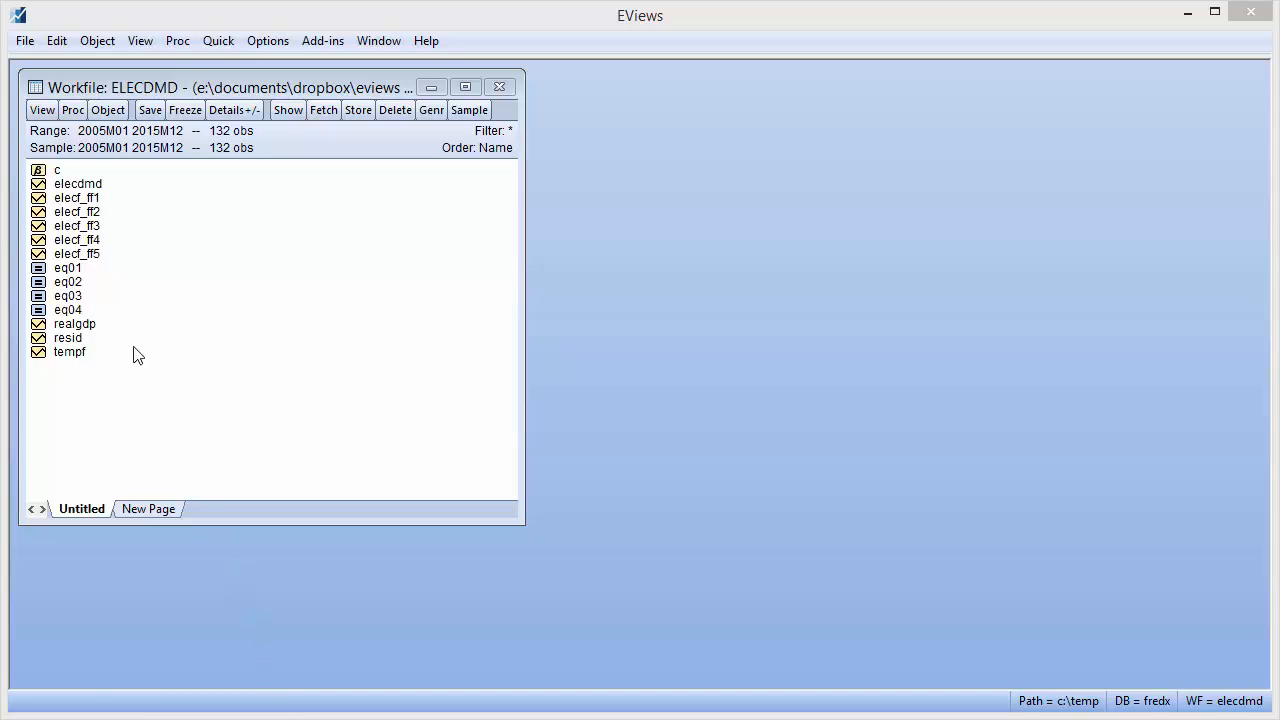
# Review the estimation output of equations EQ01 and EQ02
pyautogui.click(68, 268)
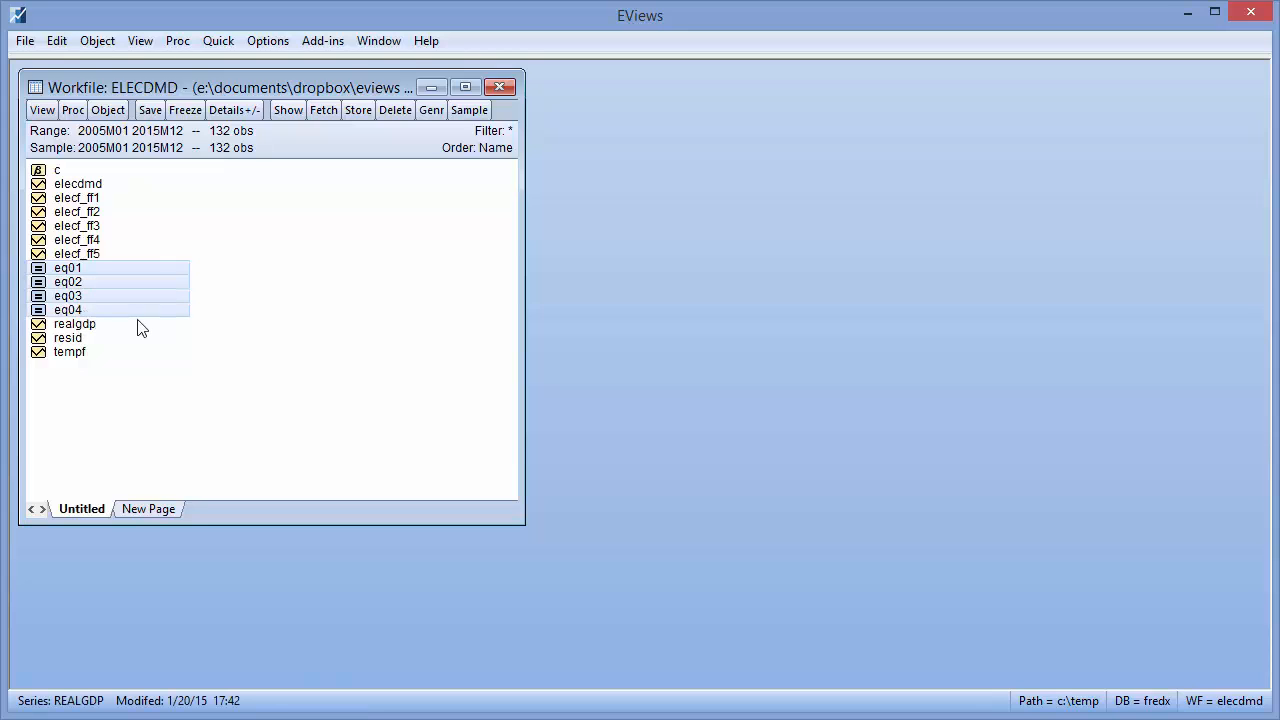
pyautogui.moveTo(118, 278)
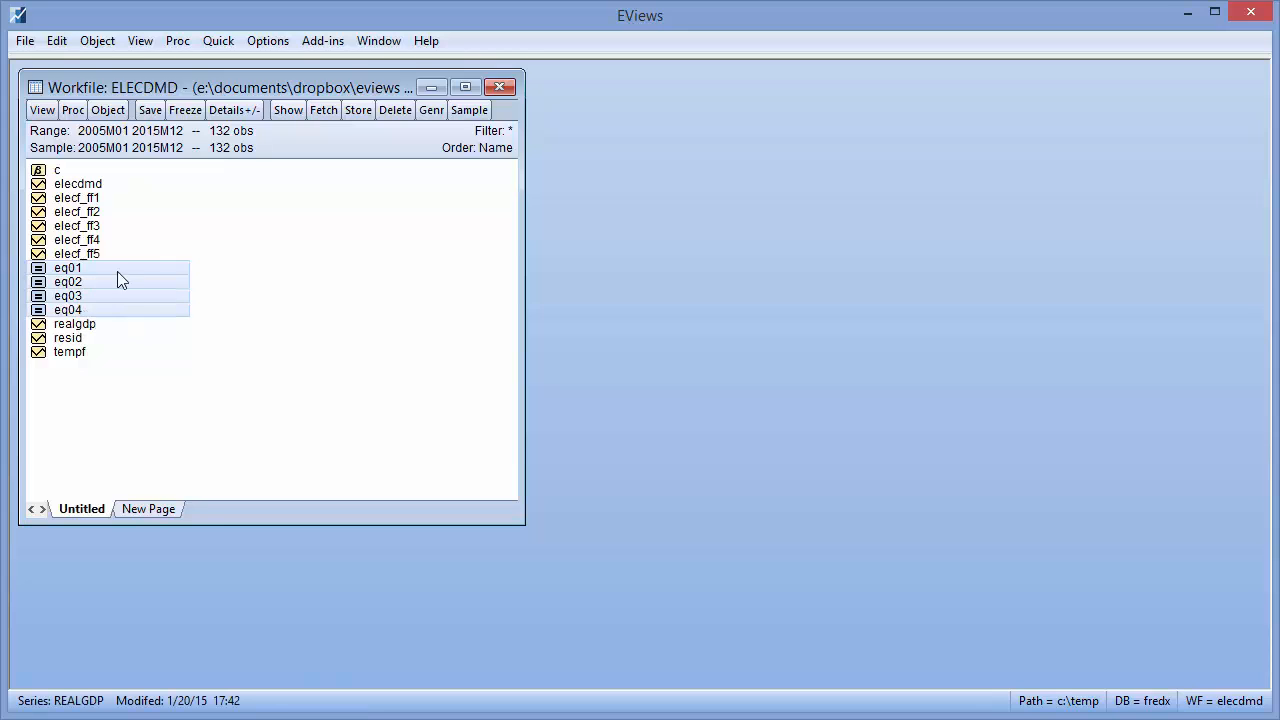
pyautogui.doubleClick(68, 268)
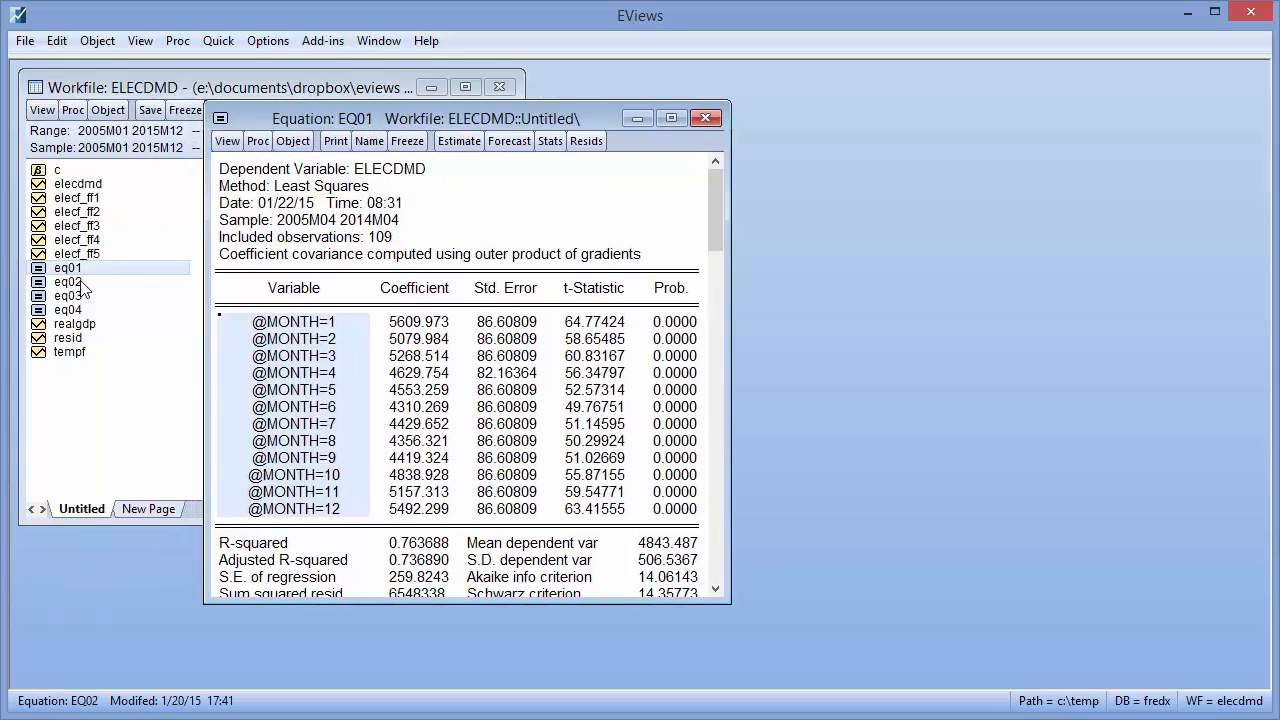
pyautogui.doubleClick(68, 280)
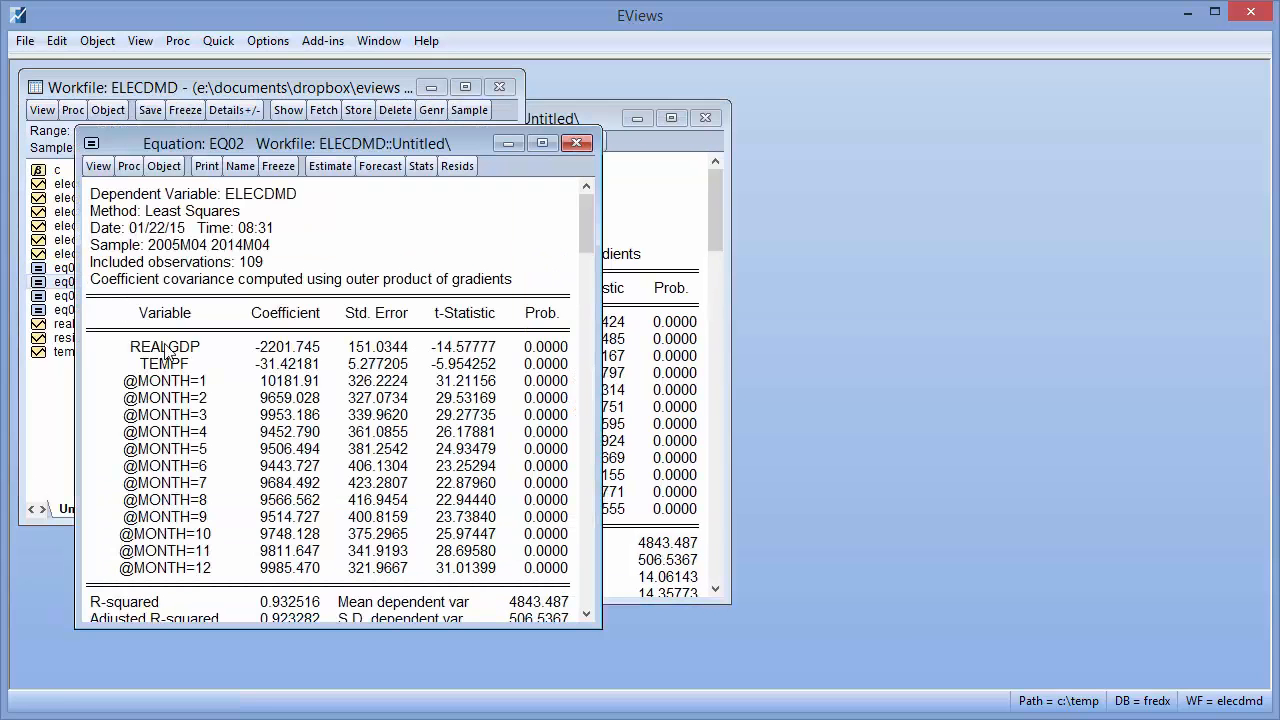
pyautogui.click(164, 364)
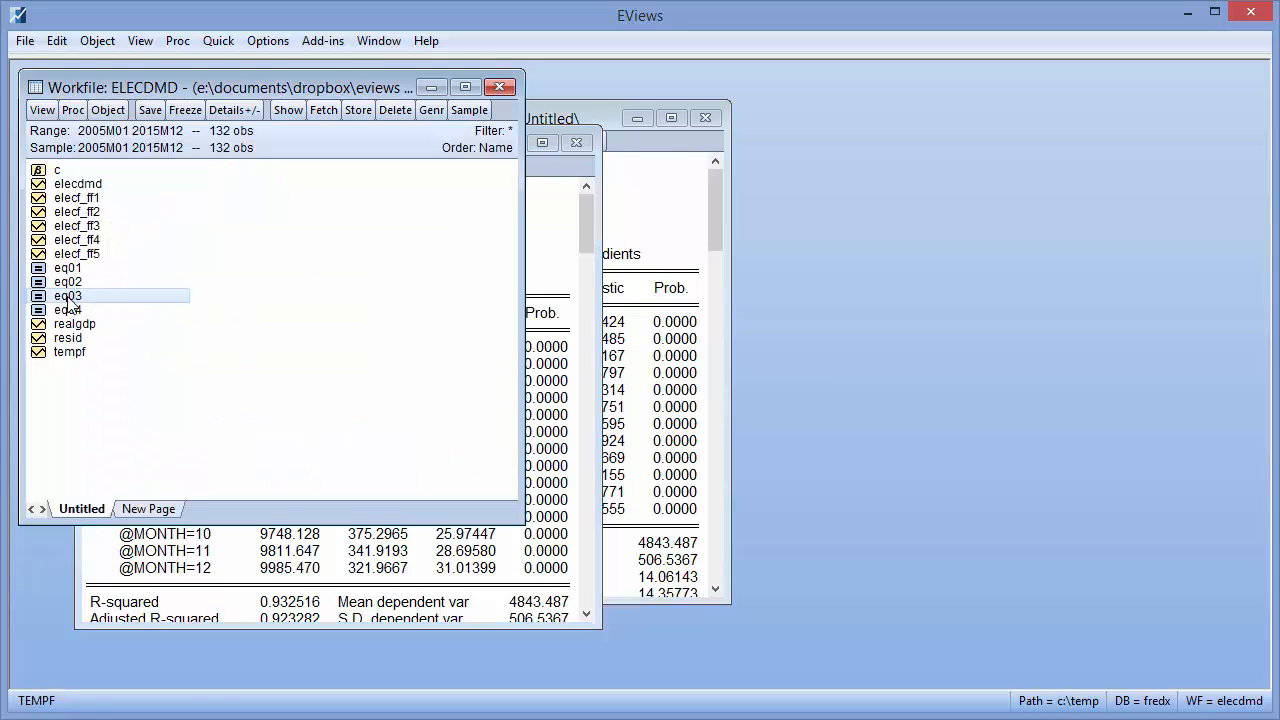
# Review EQ04's ARMA estimation output, scrolling through its AR terms
pyautogui.doubleClick(68, 296)
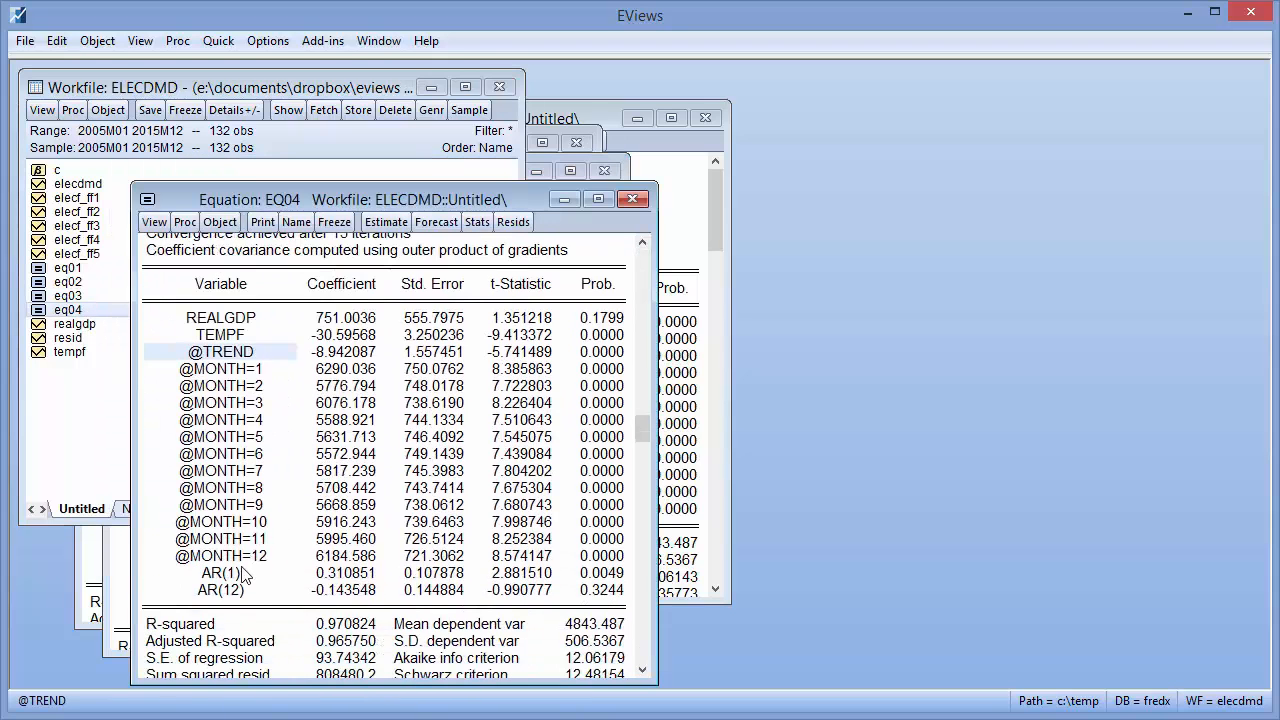
pyautogui.click(220, 572)
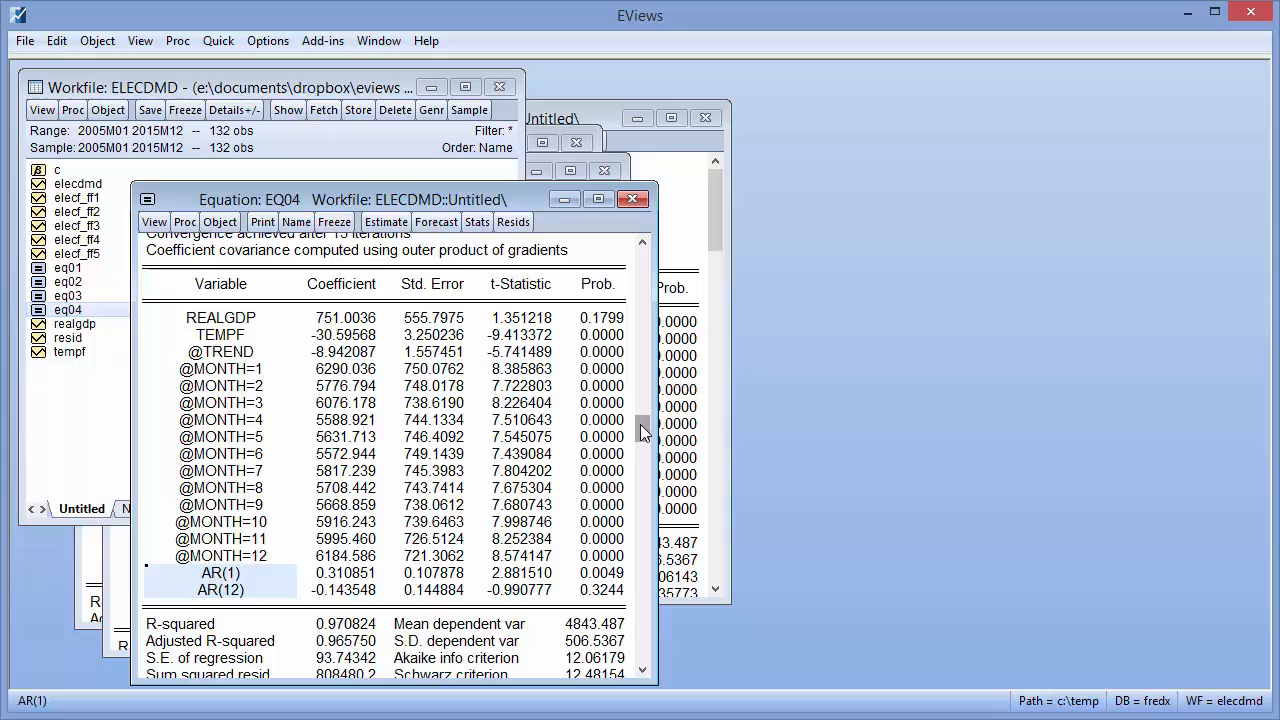
pyautogui.scroll(3)
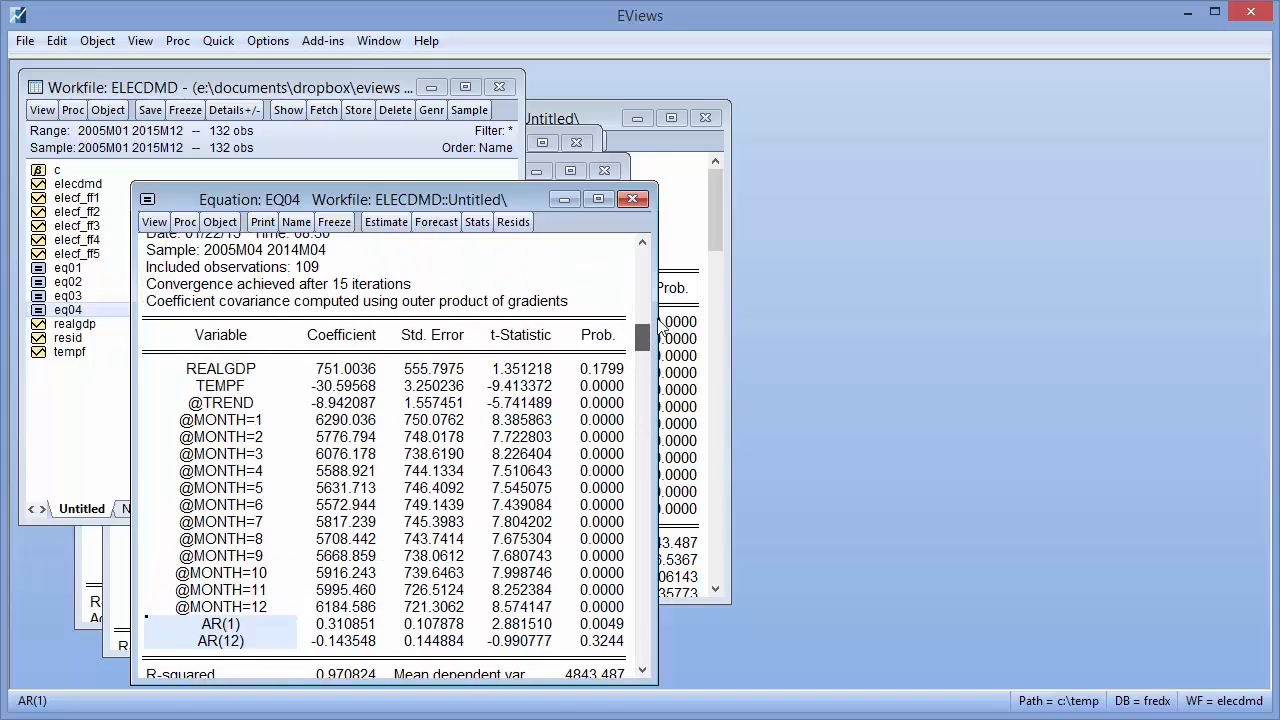
pyautogui.scroll(3)
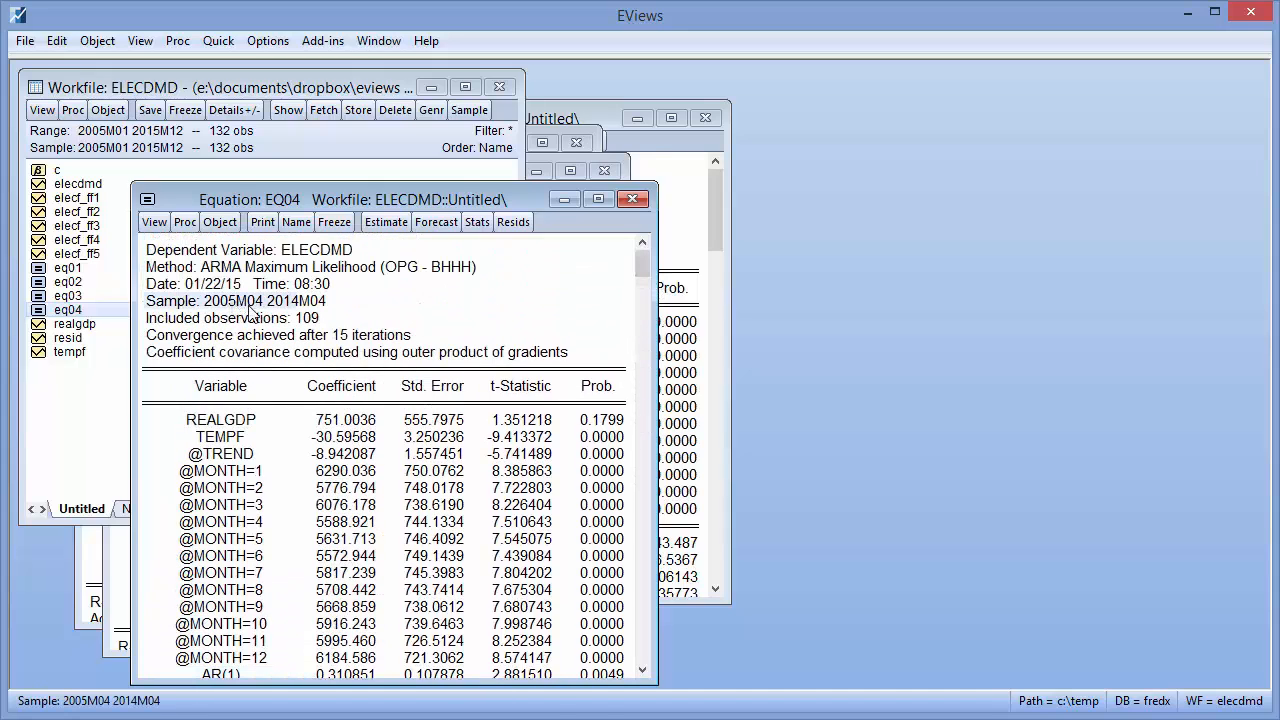
pyautogui.moveTo(312, 316)
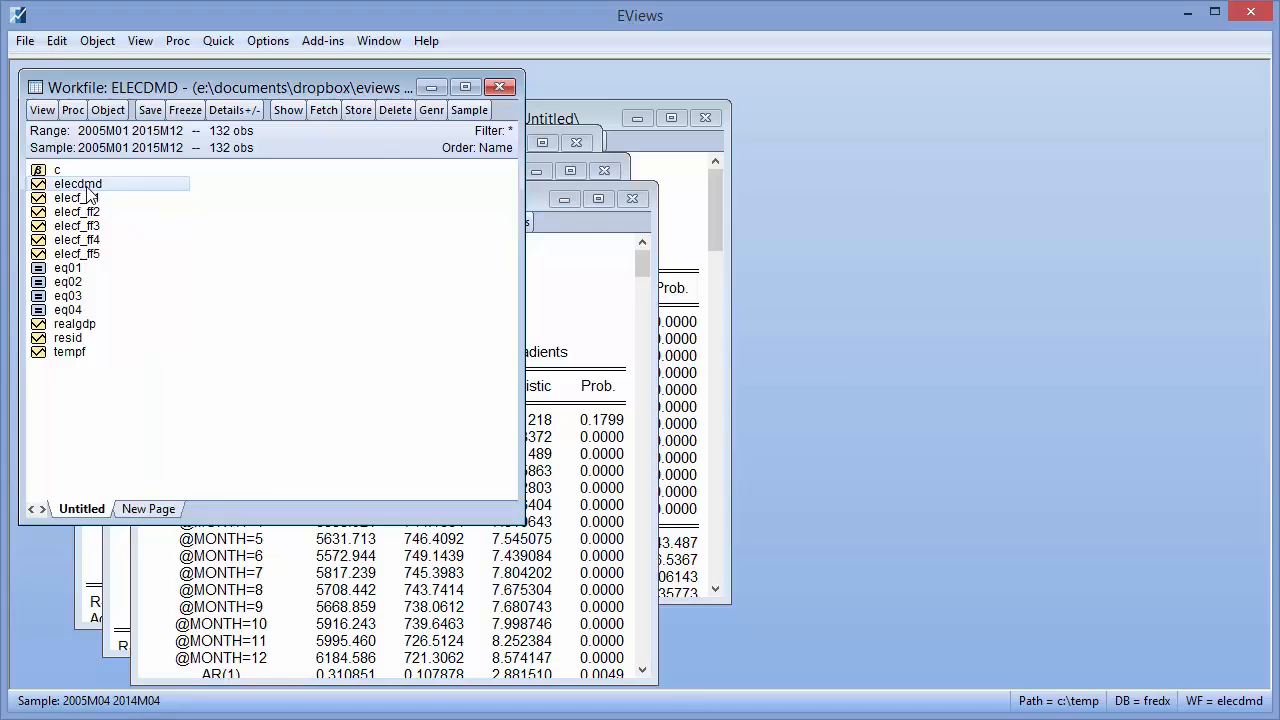
# Start Forecast Averaging on ELECDMD using equations eq01 eq02 eq03 eq04 as forecast sources
pyautogui.click(212, 248)
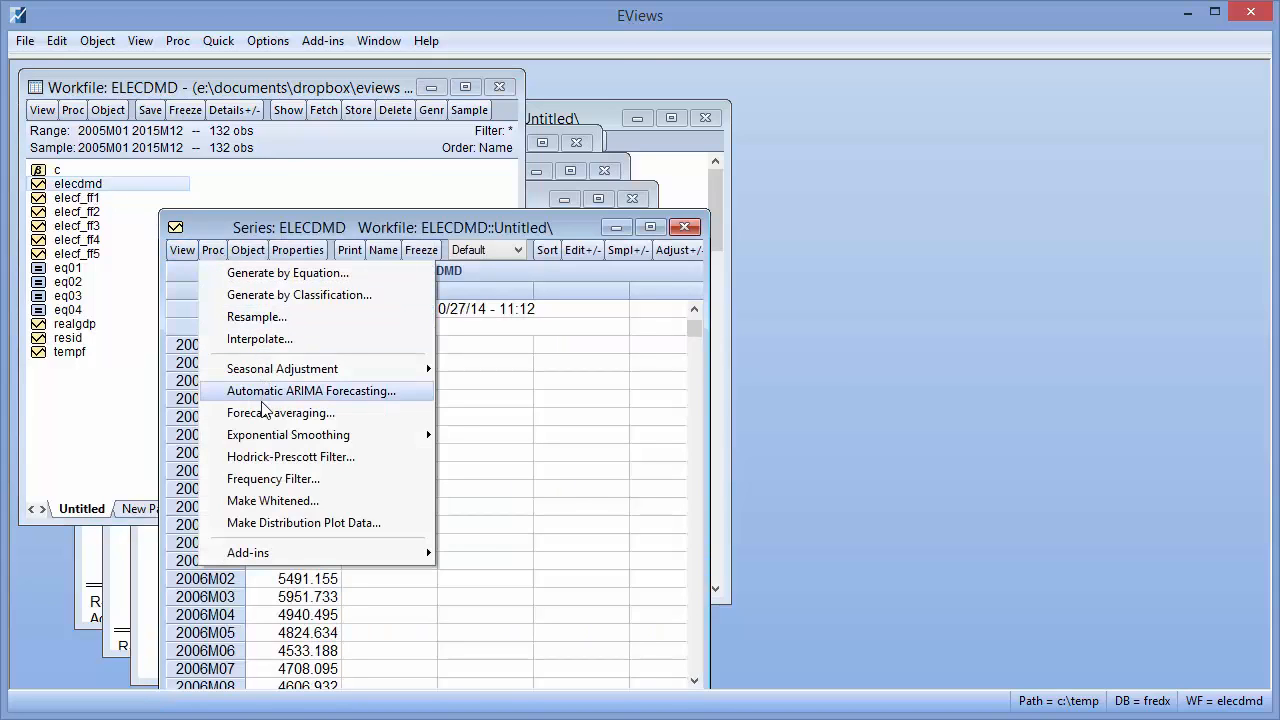
pyautogui.click(280, 412)
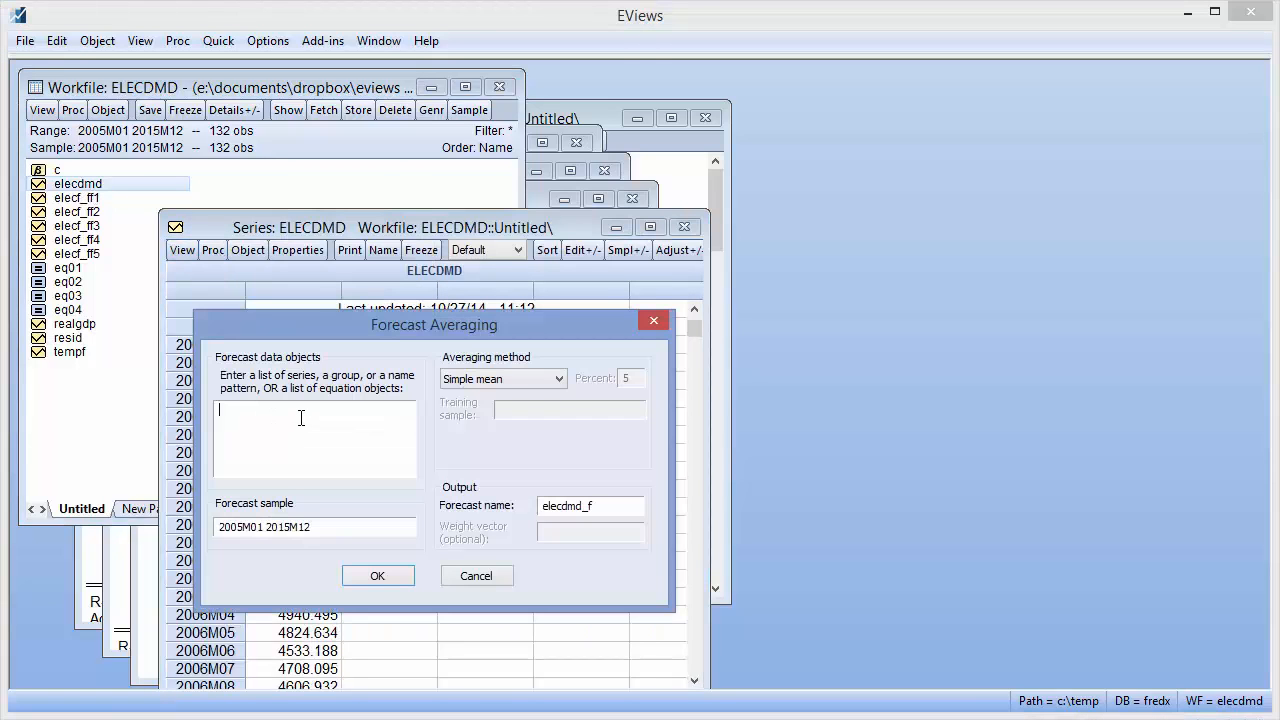
pyautogui.write('ew')
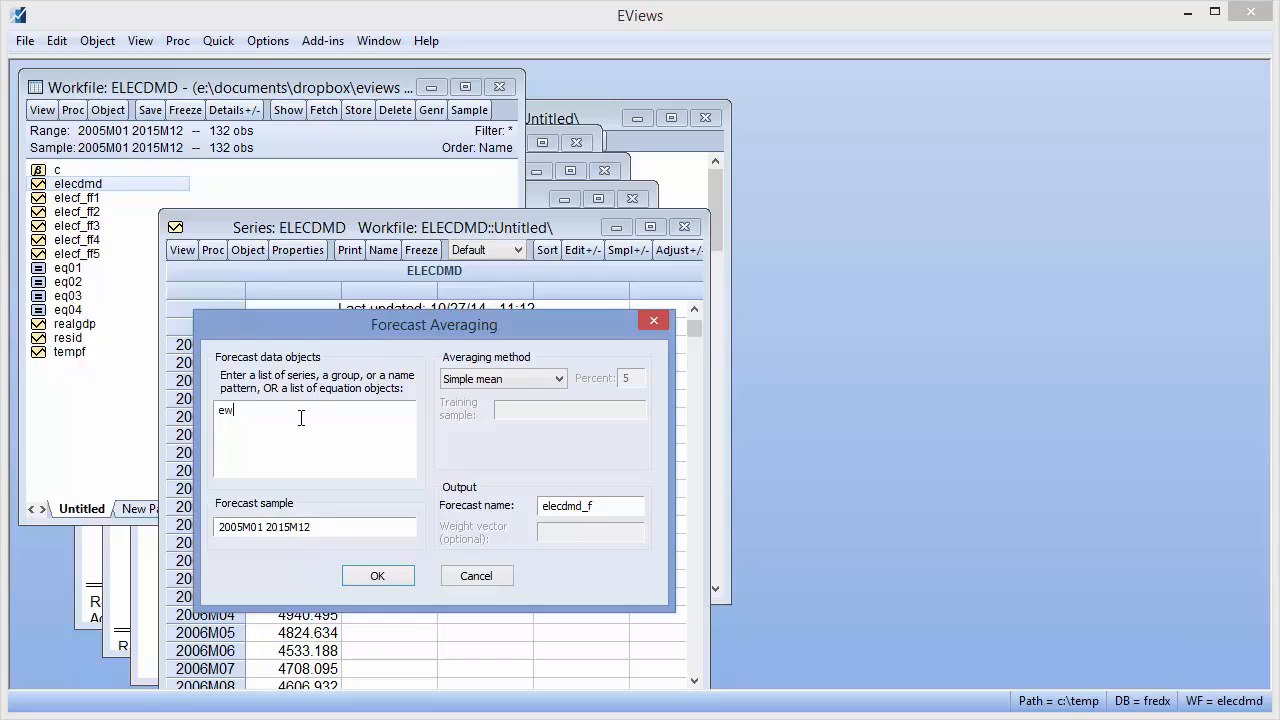
pyautogui.write('eq01 eq02')
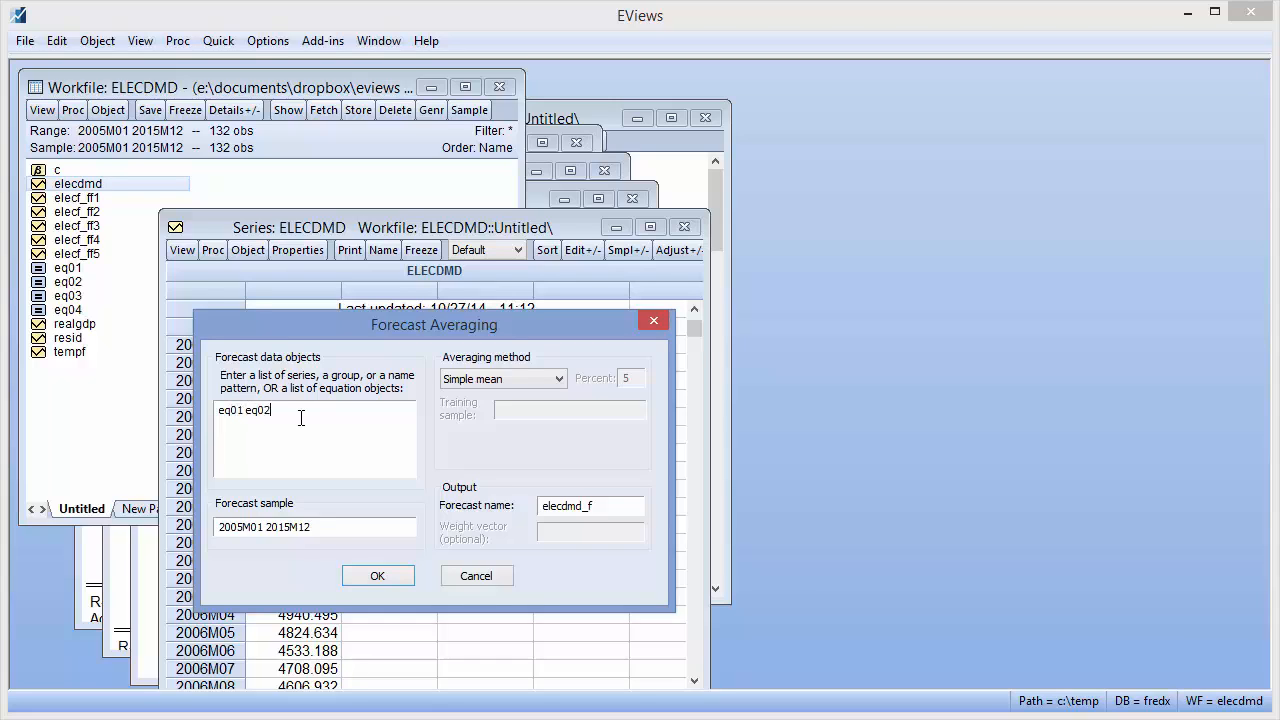
pyautogui.write('eq03 eq')
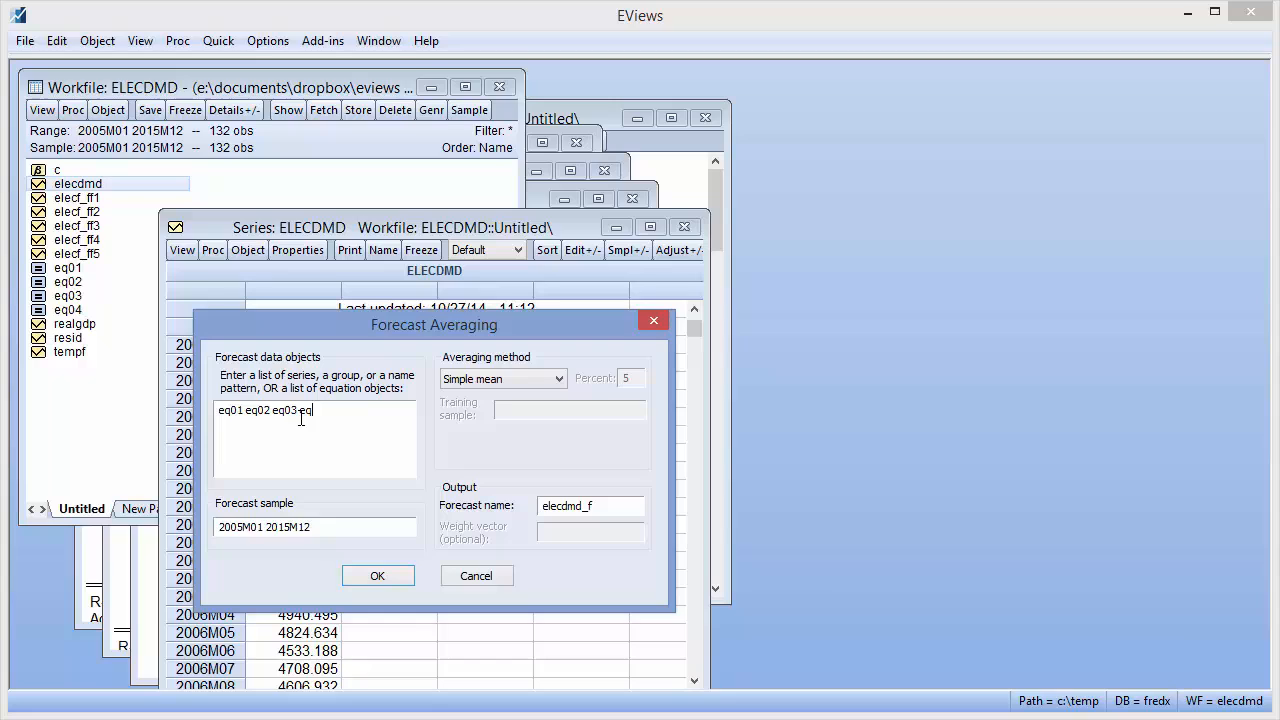
pyautogui.write('04')
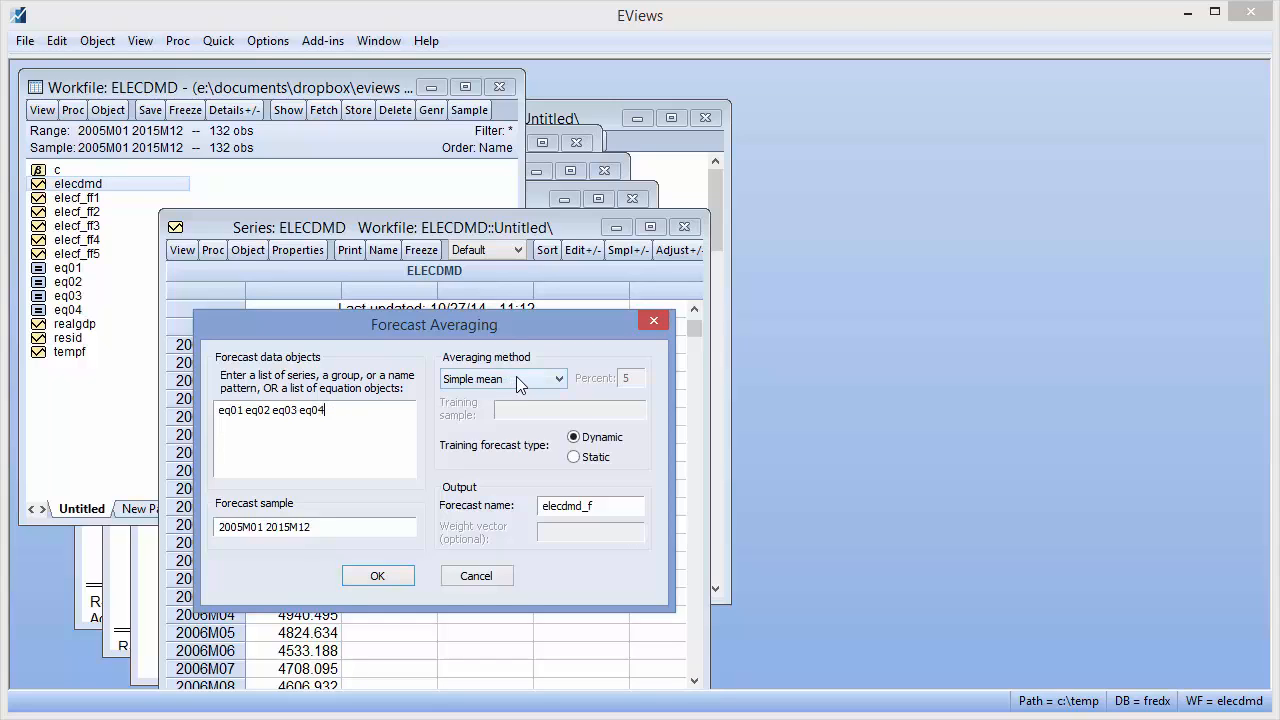
# Weight the forecasts by Smooth AIC and run the averaging
pyautogui.click(558, 378)
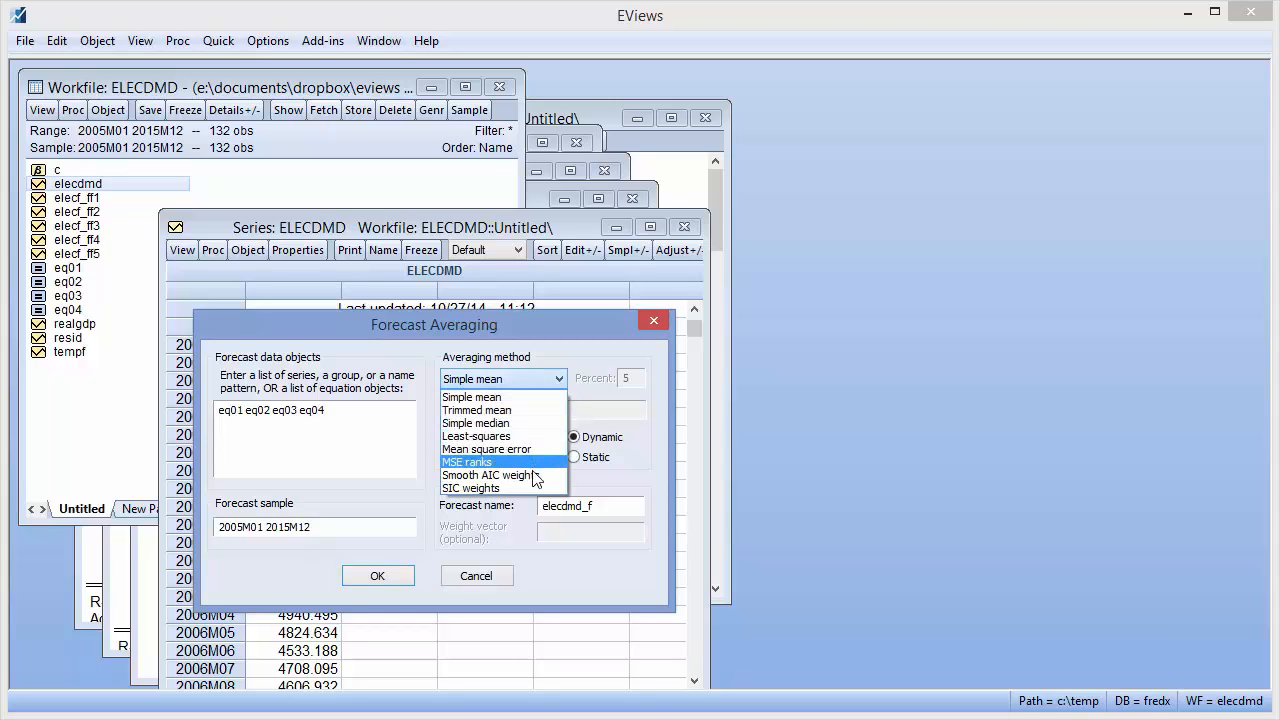
pyautogui.moveTo(490, 476)
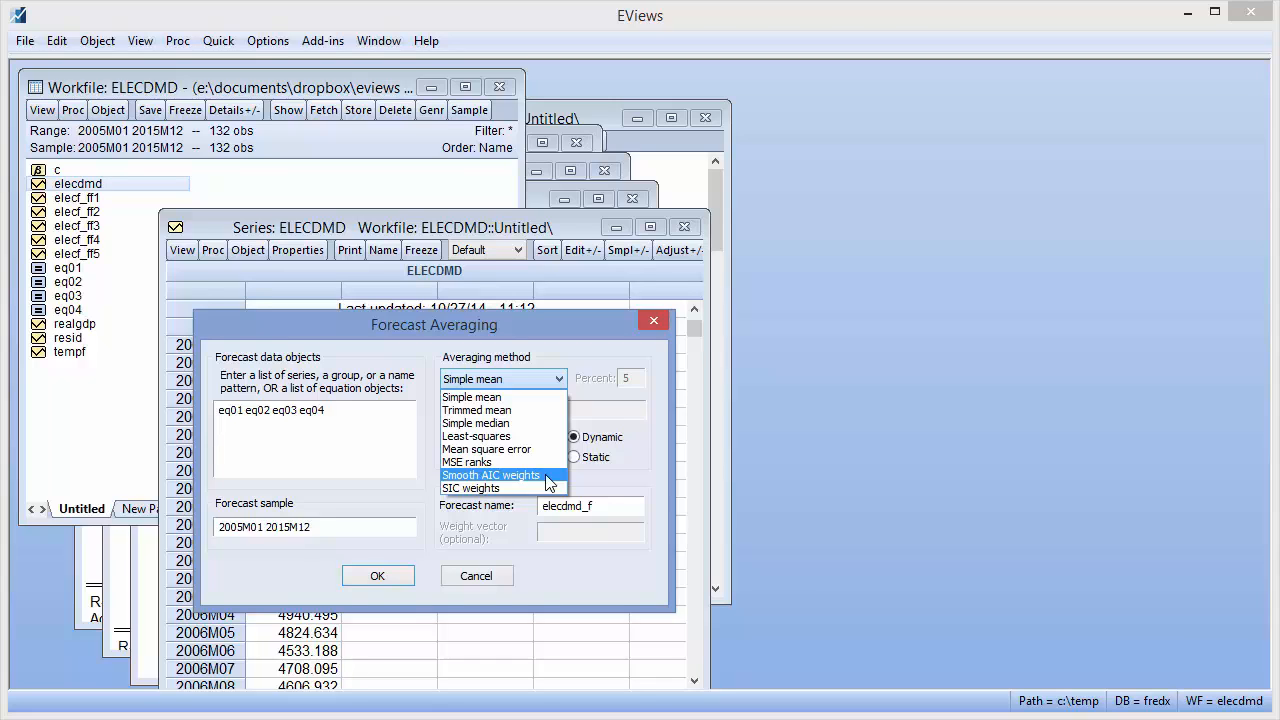
pyautogui.moveTo(490, 488)
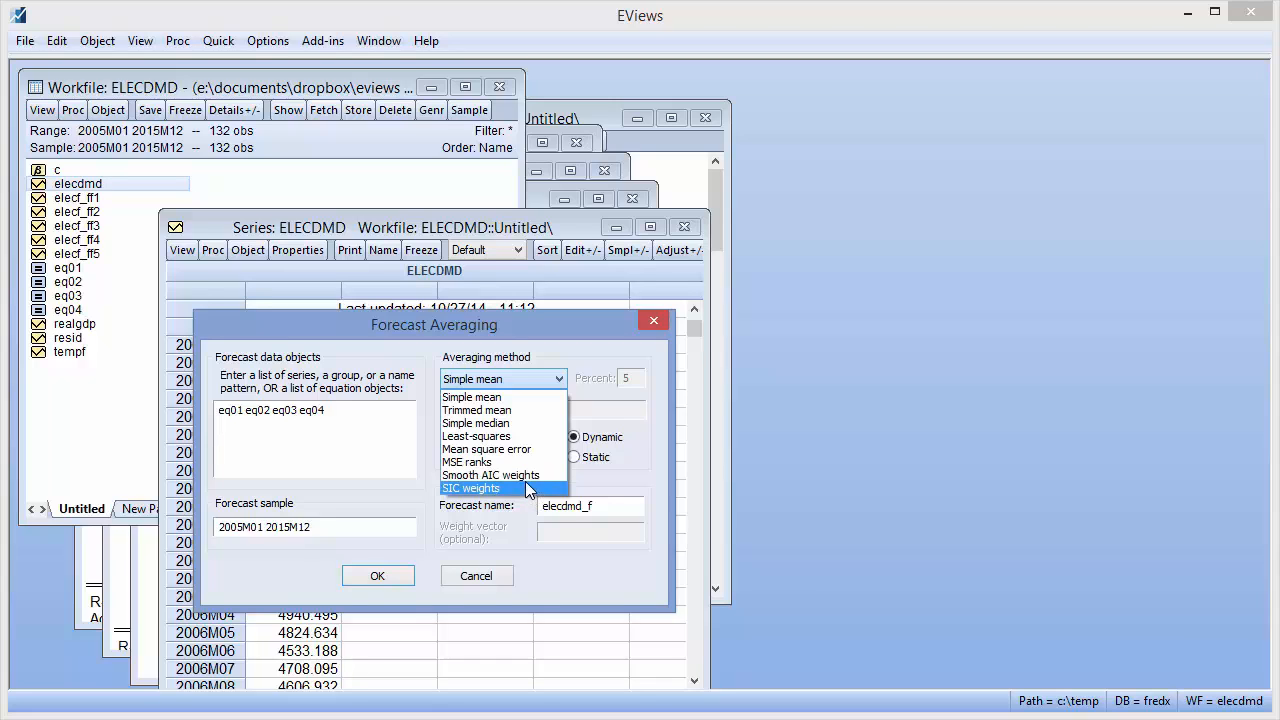
pyautogui.moveTo(520, 476)
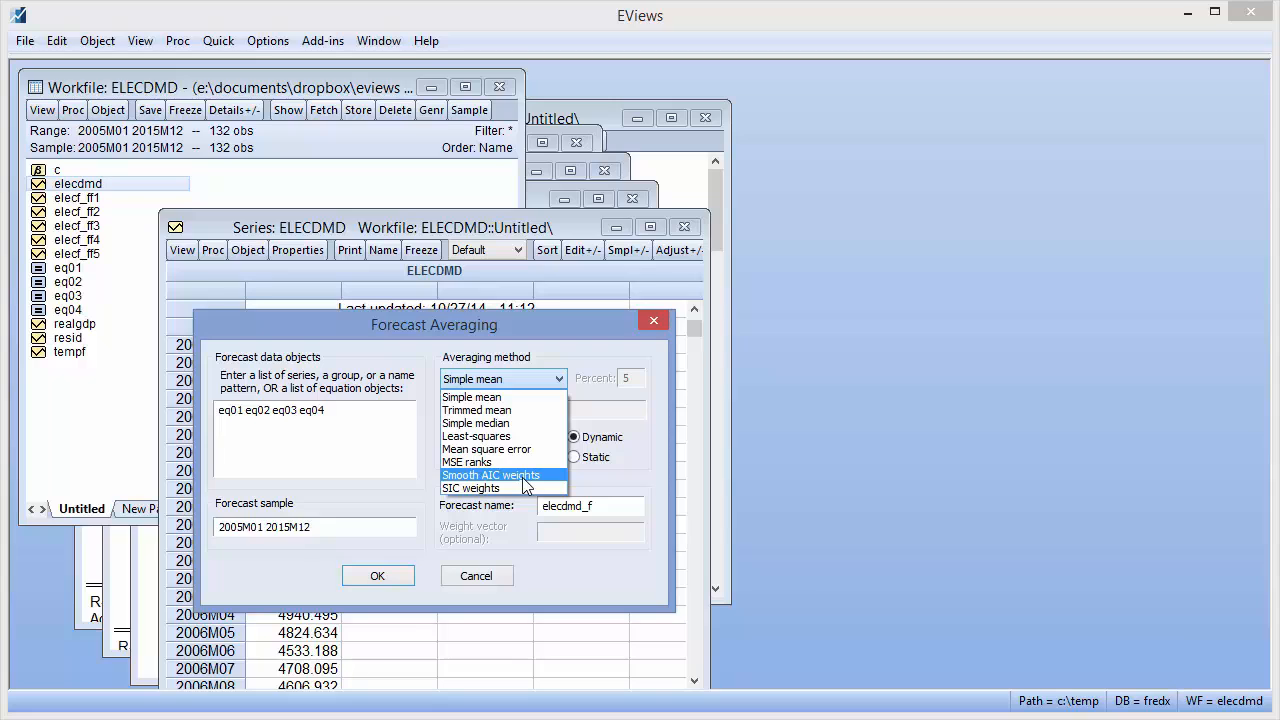
pyautogui.click(490, 474)
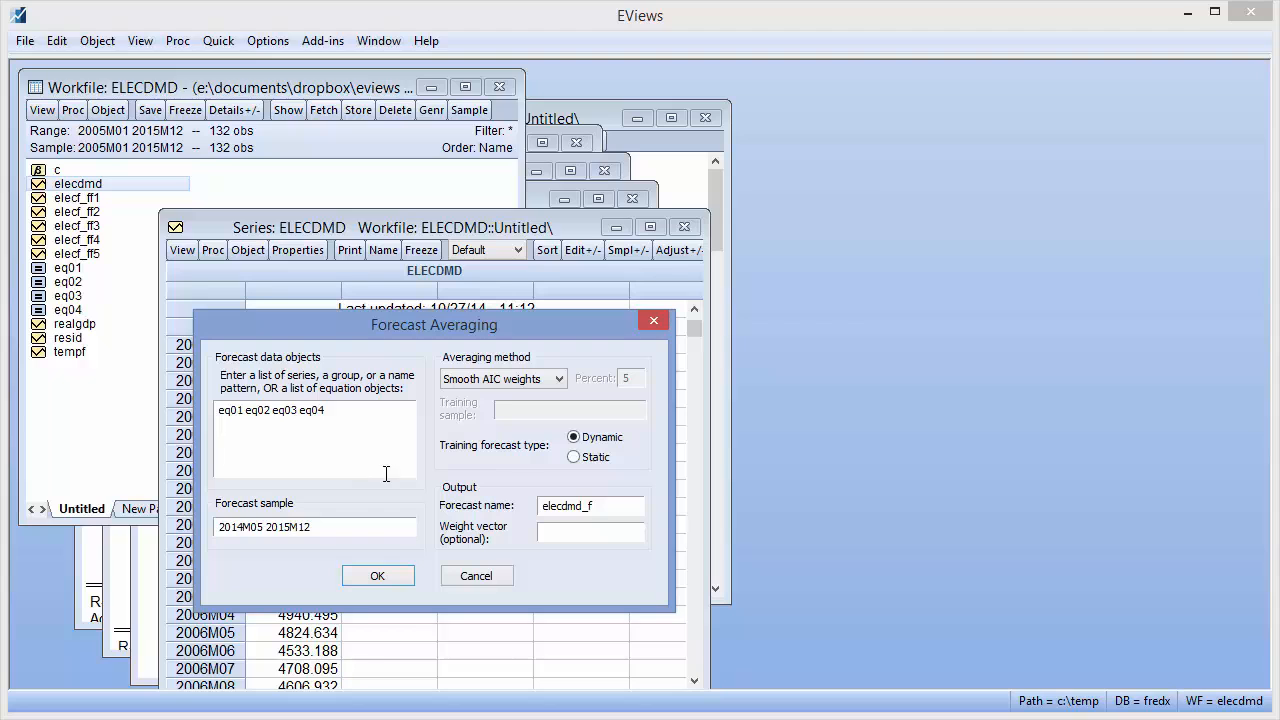
pyautogui.click(376, 576)
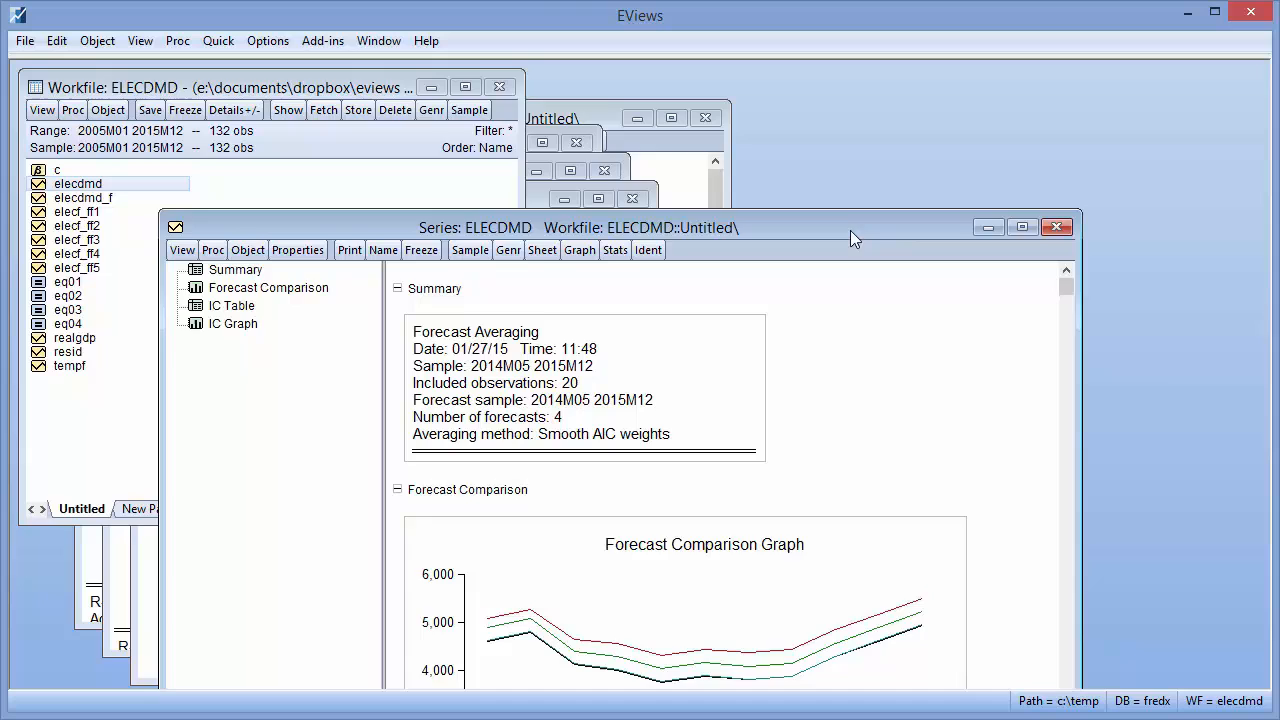
# View the forecast comparison graph and the LogL/AIC/BIC/HQ criteria table for EQ01–EQ04
pyautogui.click(268, 288)
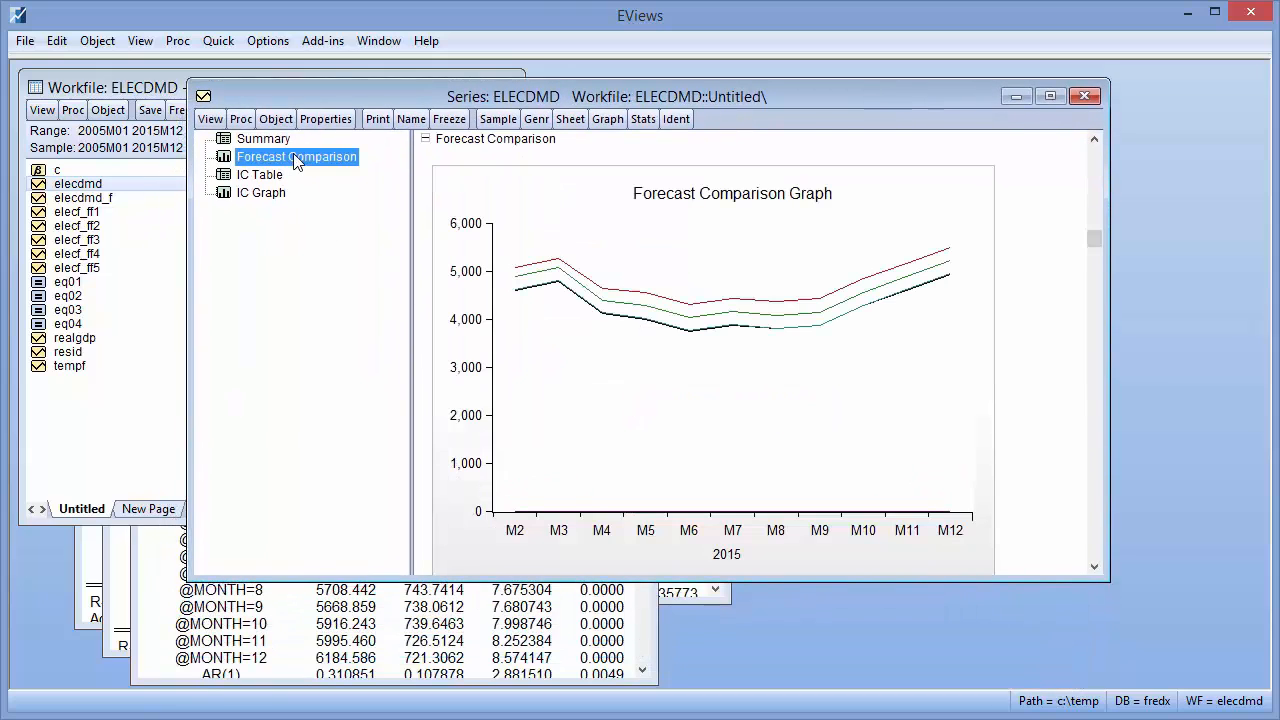
pyautogui.moveTo(276, 188)
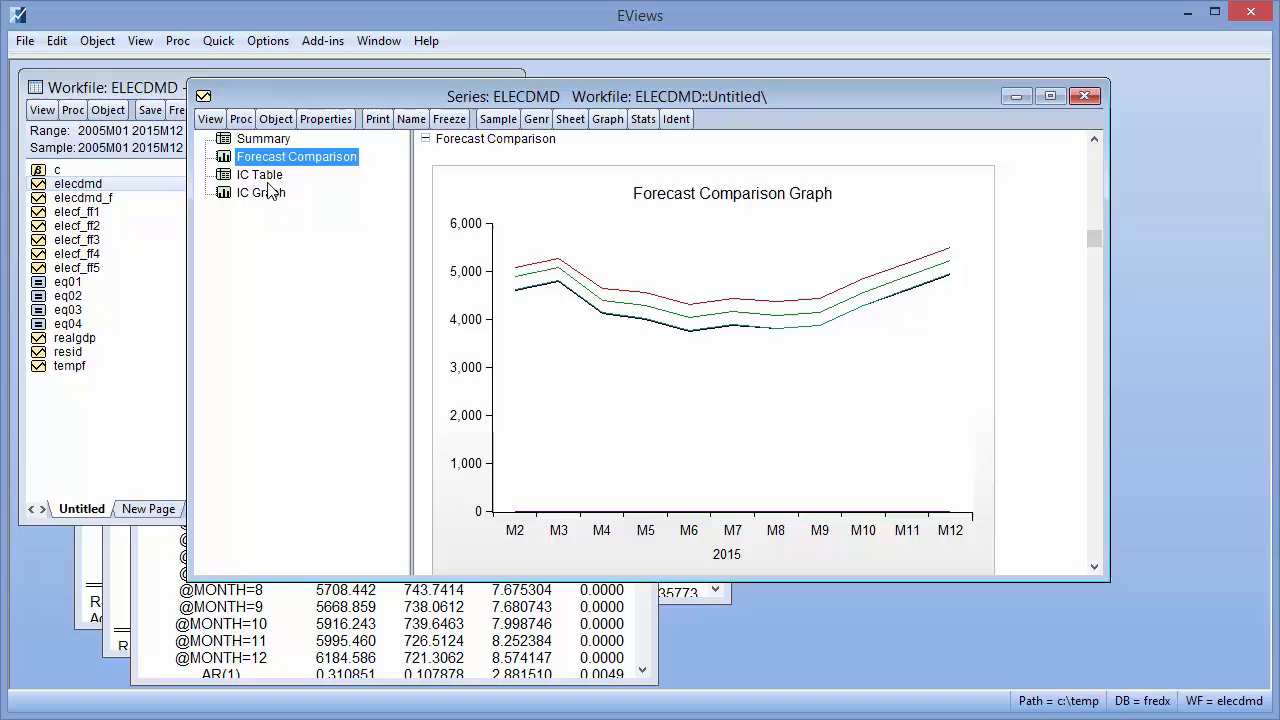
pyautogui.click(260, 192)
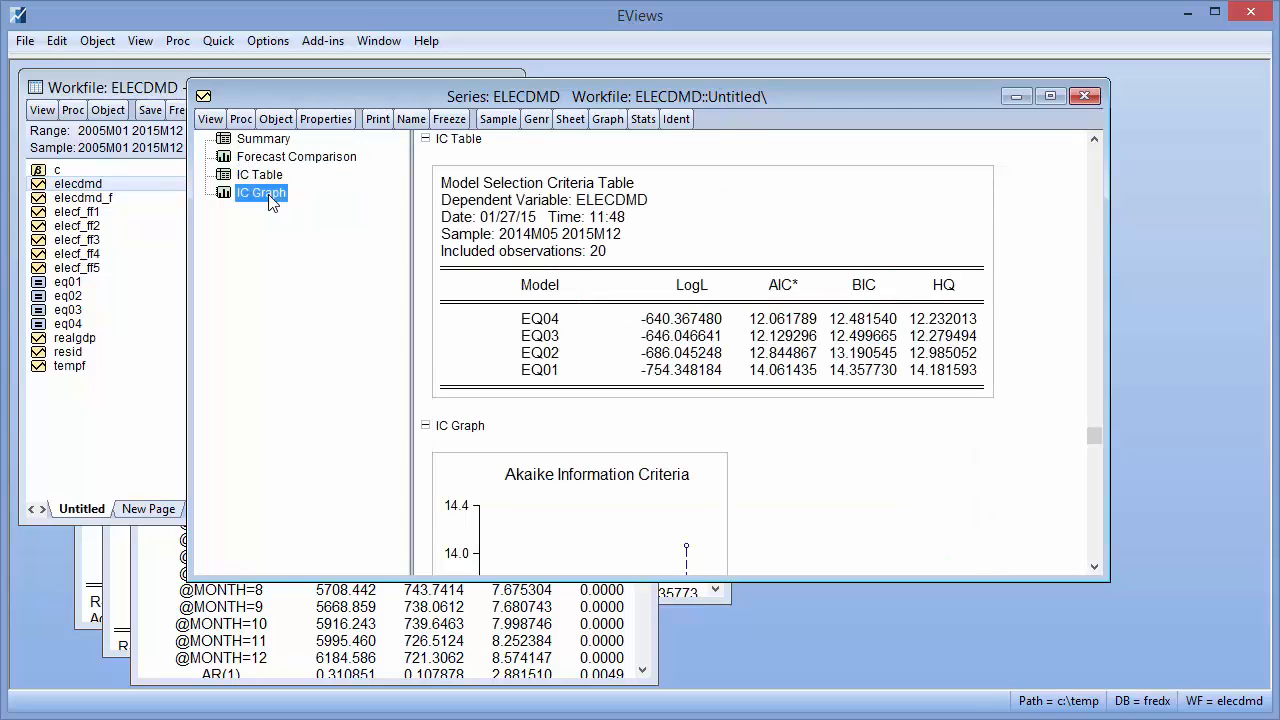